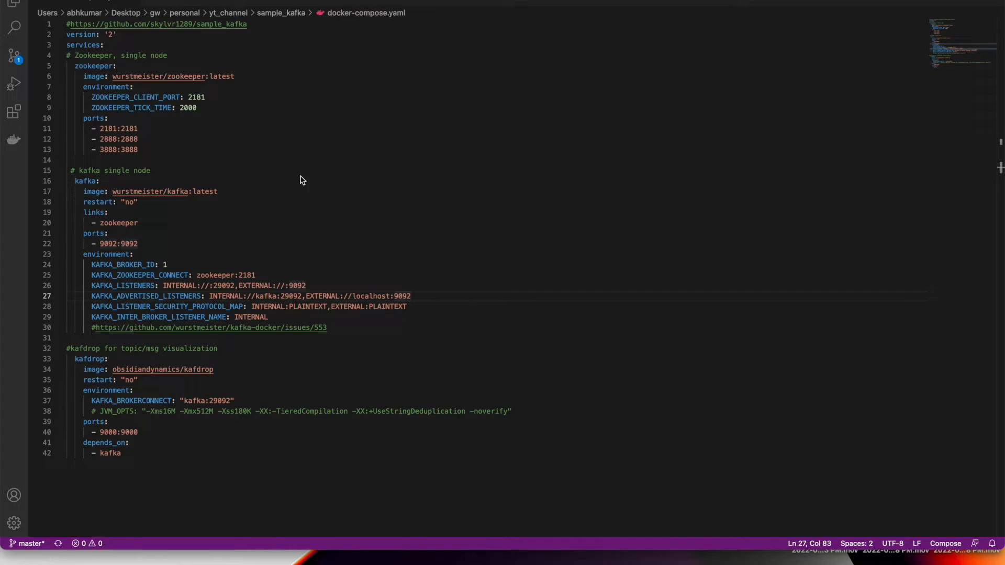
{"action": "mouse_move", "coordinate": [264, 86]}
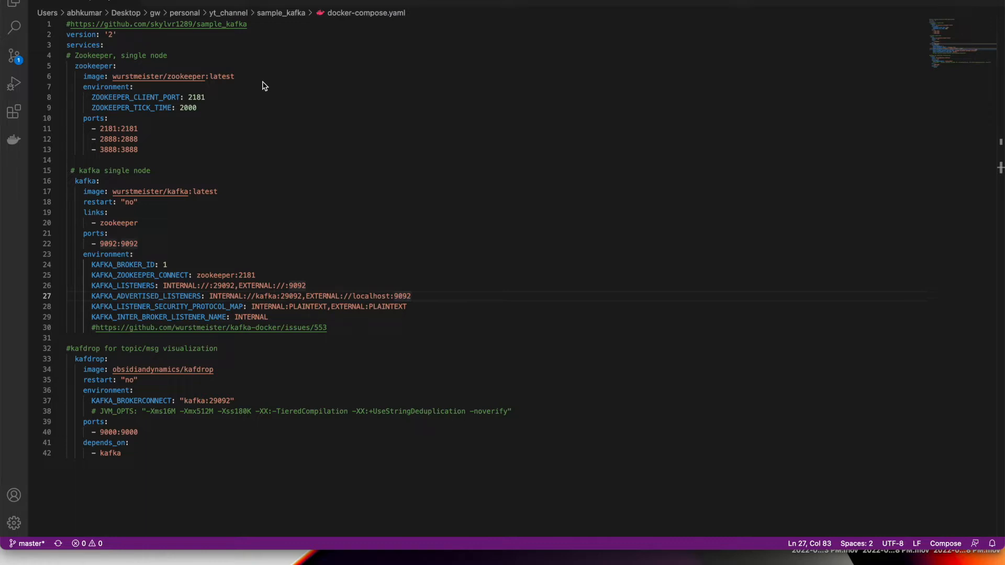
{"action": "mouse_move", "coordinate": [252, 240]}
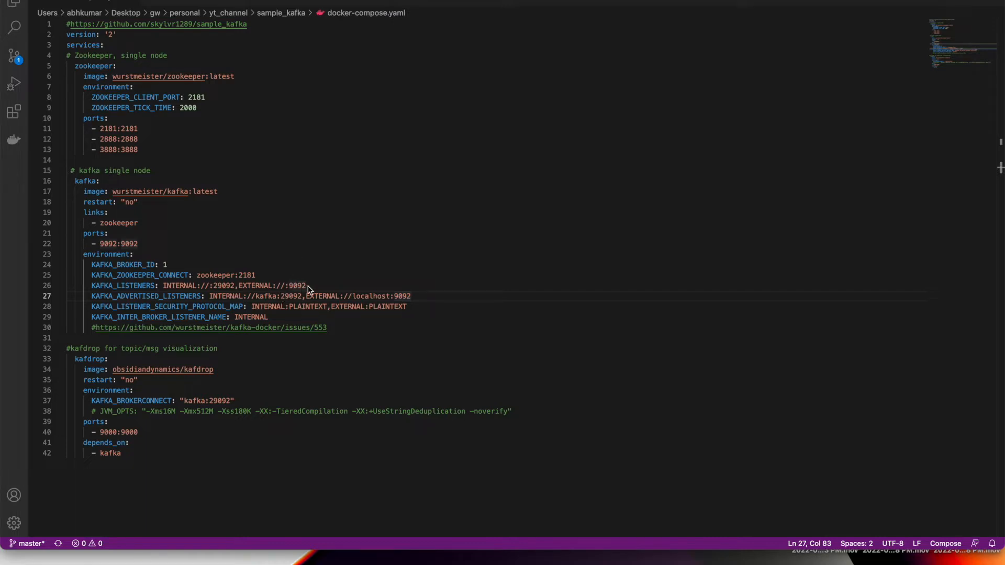
{"action": "mouse_move", "coordinate": [326, 288]}
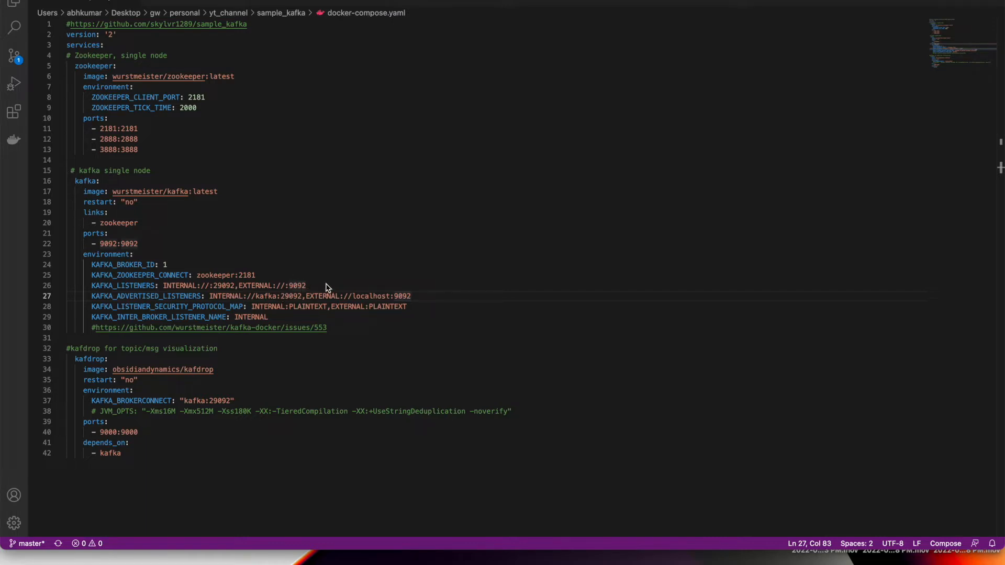
{"action": "mouse_move", "coordinate": [331, 281]}
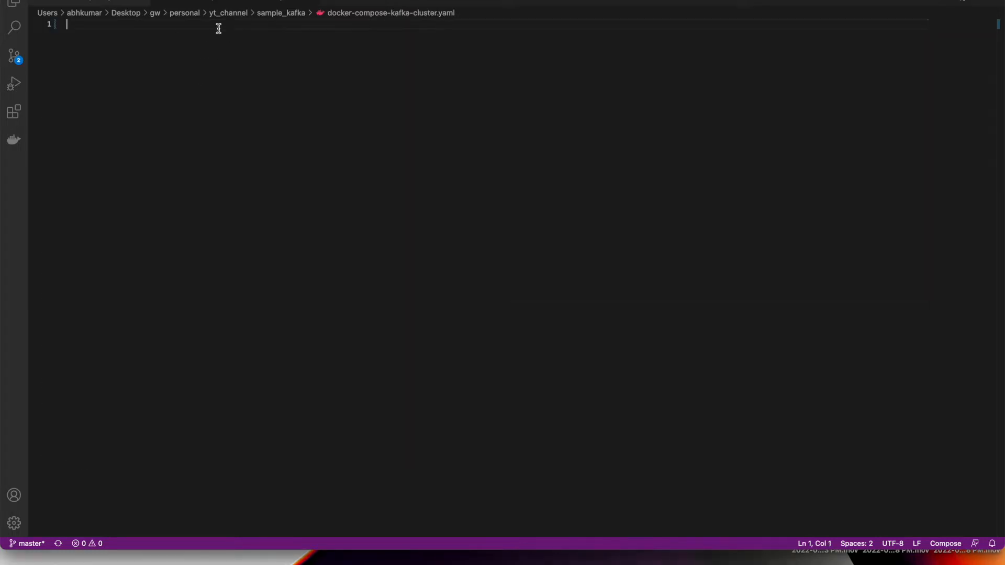
{"action": "mouse_move", "coordinate": [224, 5]}
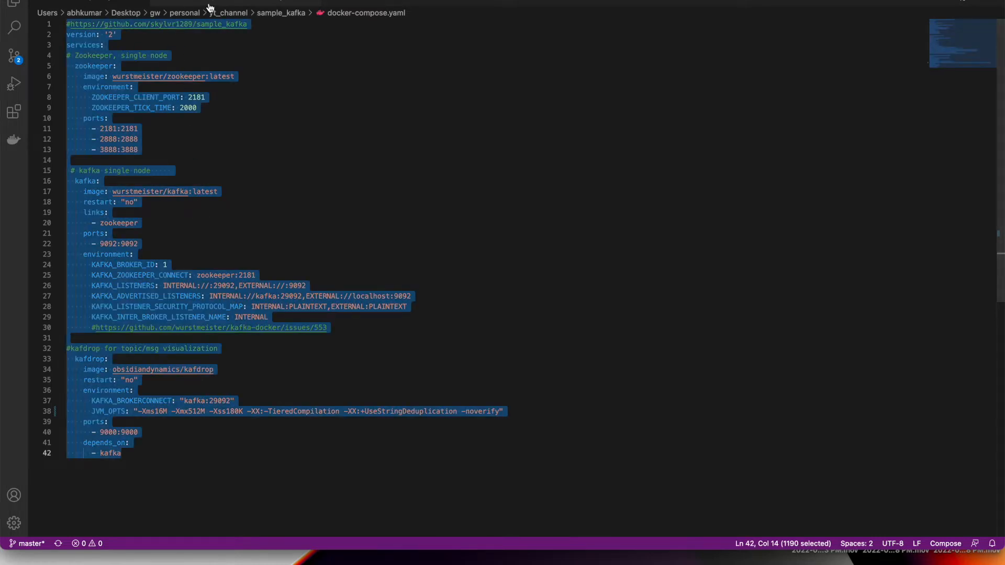
- Paste the copied single-node compose contents into docker-compose-kafka-cluster.yaml
{"action": "left_click", "coordinate": [222, 191]}
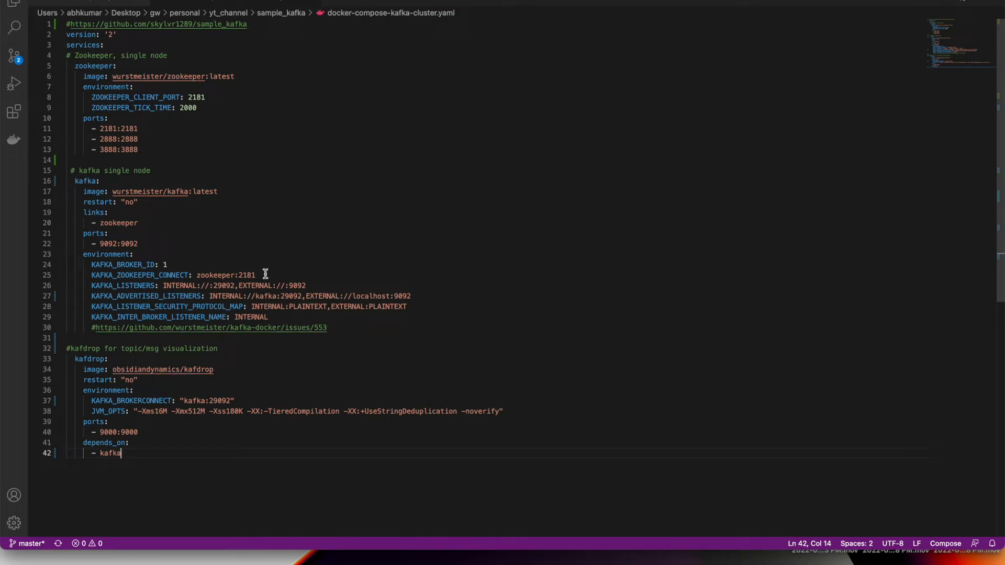
{"action": "mouse_move", "coordinate": [338, 327]}
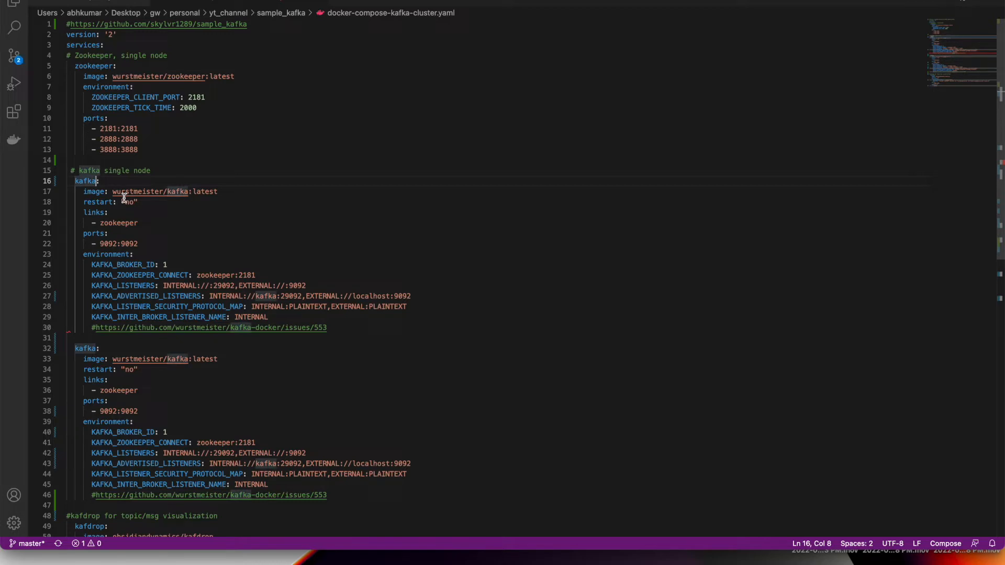
- Rename the first of the duplicated kafka service blocks to kafka1
{"action": "type", "text": "1"}
{"action": "left_click", "coordinate": [500, 349]}
{"action": "type", "text": "2"}
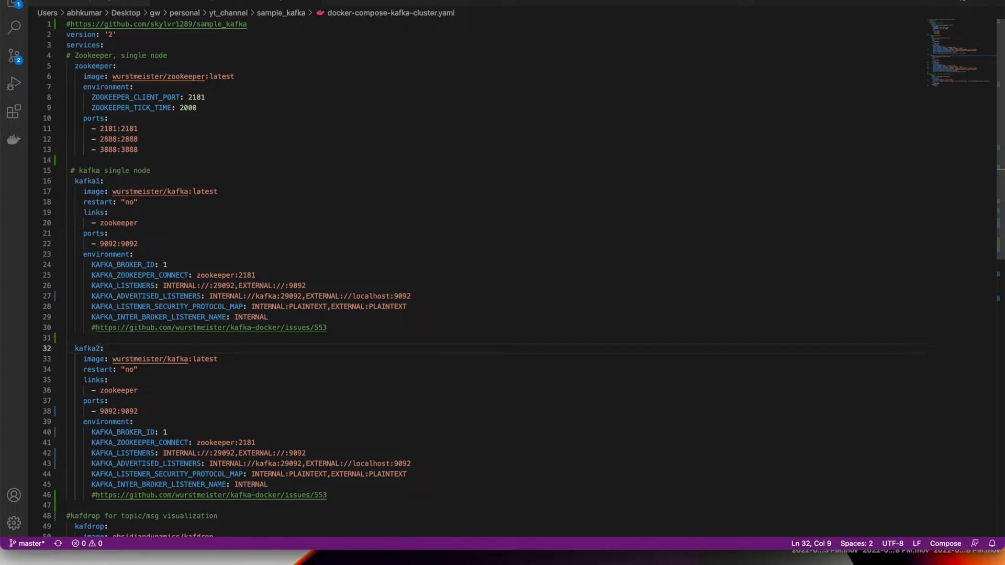
{"action": "mouse_move", "coordinate": [148, 251]}
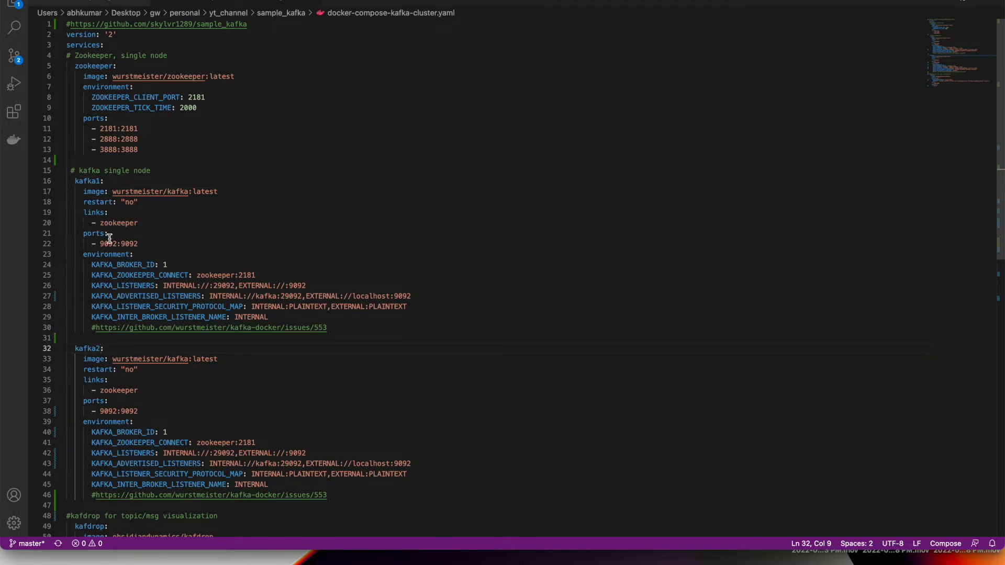
- Set kafka2's ports to 9093:9093 and KAFKA_BROKER_ID to 2
{"action": "scroll", "scroll_direction": "down", "scroll_amount": 3}
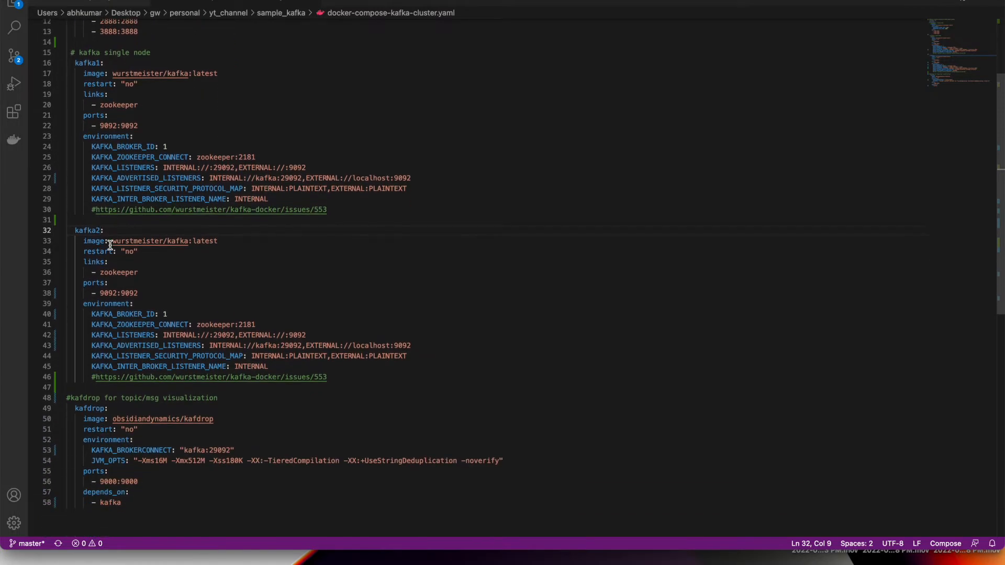
{"action": "mouse_move", "coordinate": [118, 293]}
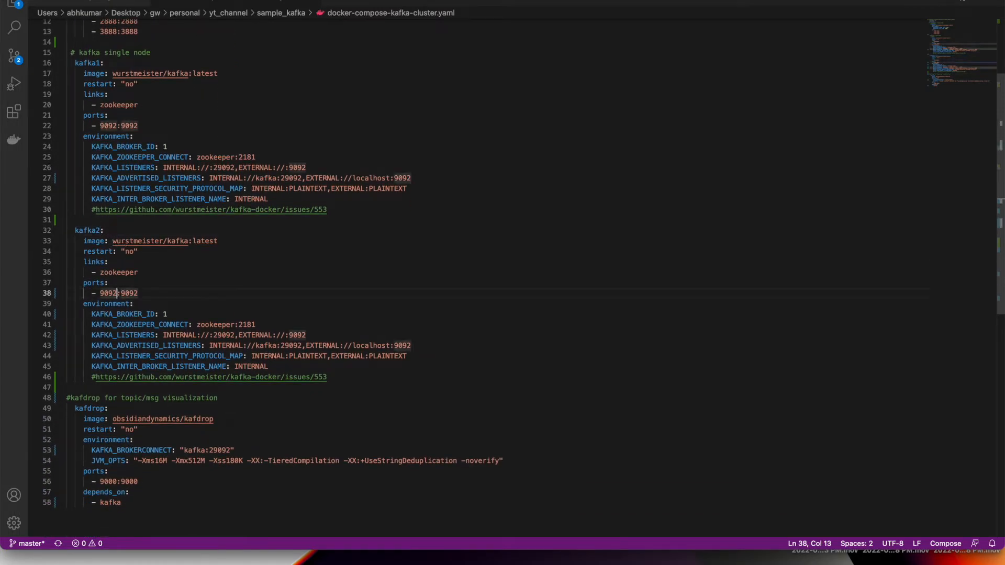
{"action": "type", "text": "9093:9093"}
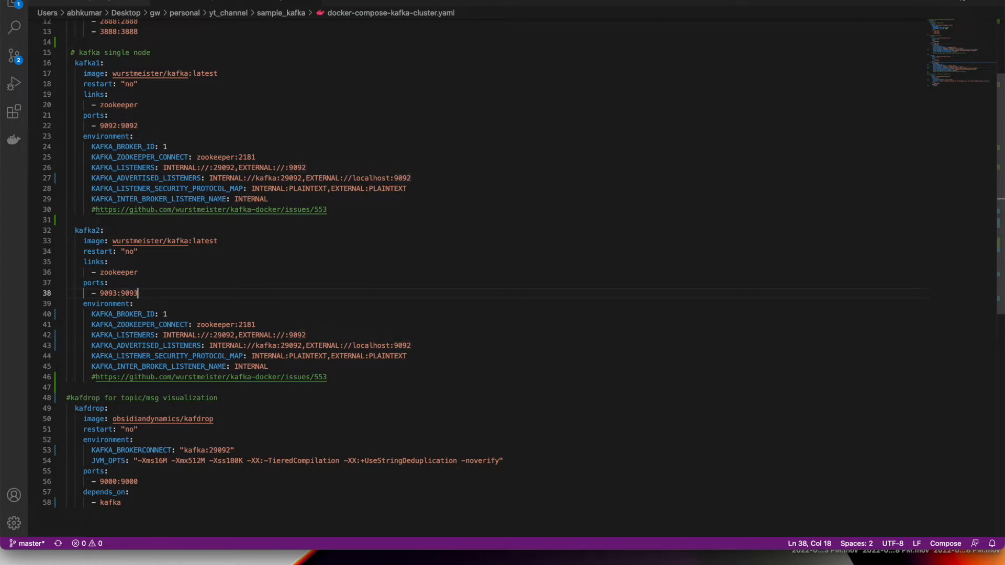
{"action": "mouse_move", "coordinate": [120, 314]}
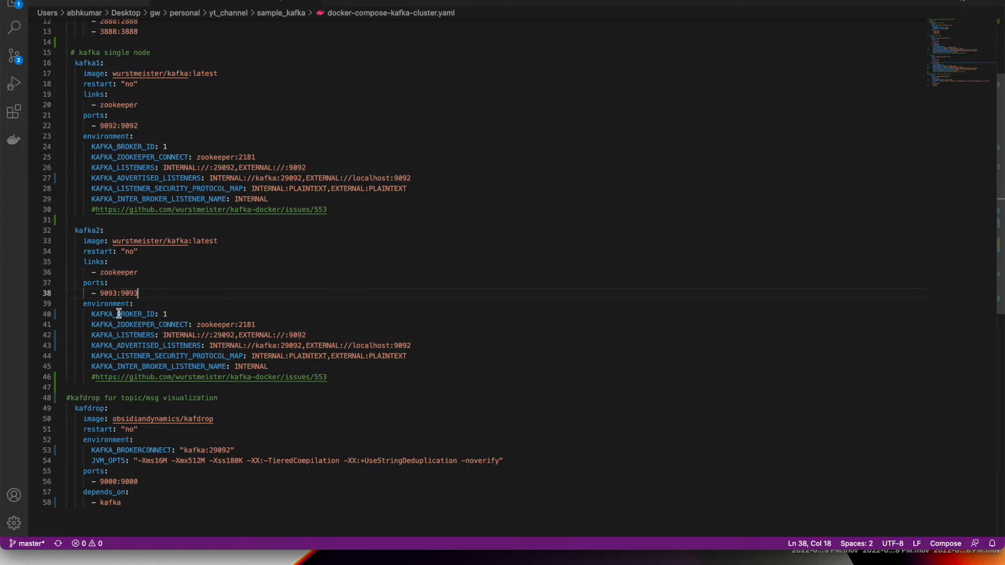
{"action": "mouse_move", "coordinate": [139, 298]}
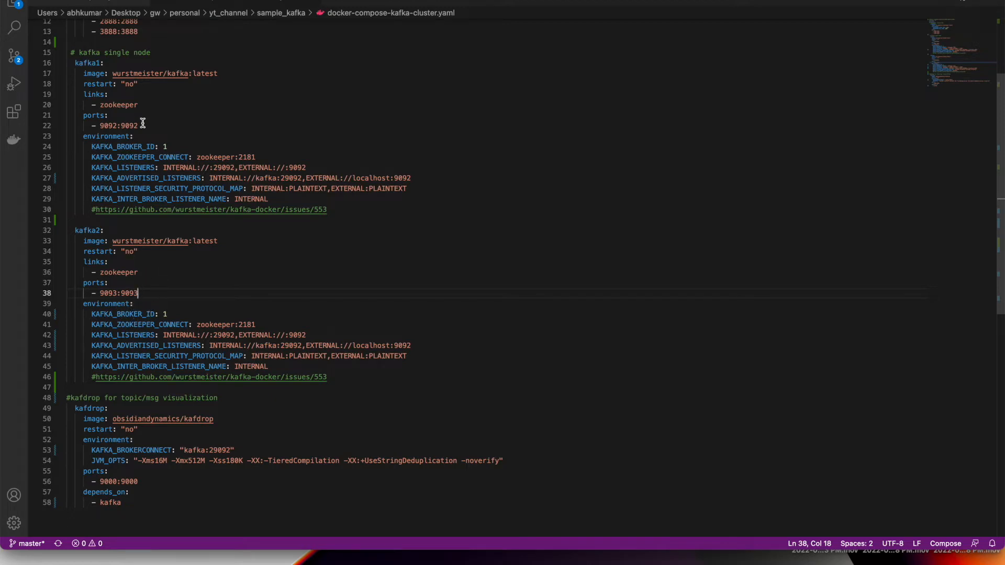
{"action": "mouse_move", "coordinate": [170, 314]}
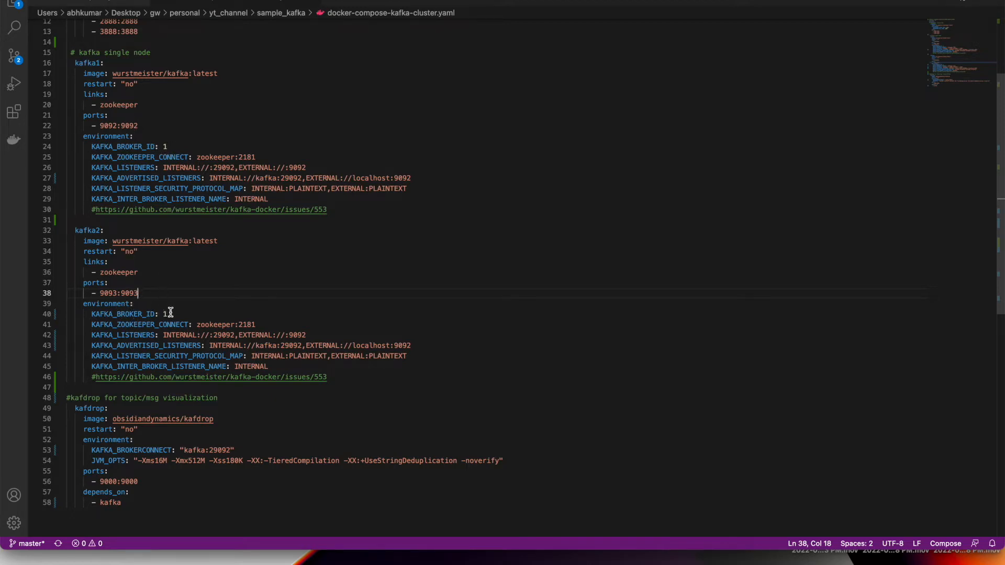
{"action": "type", "text": "2"}
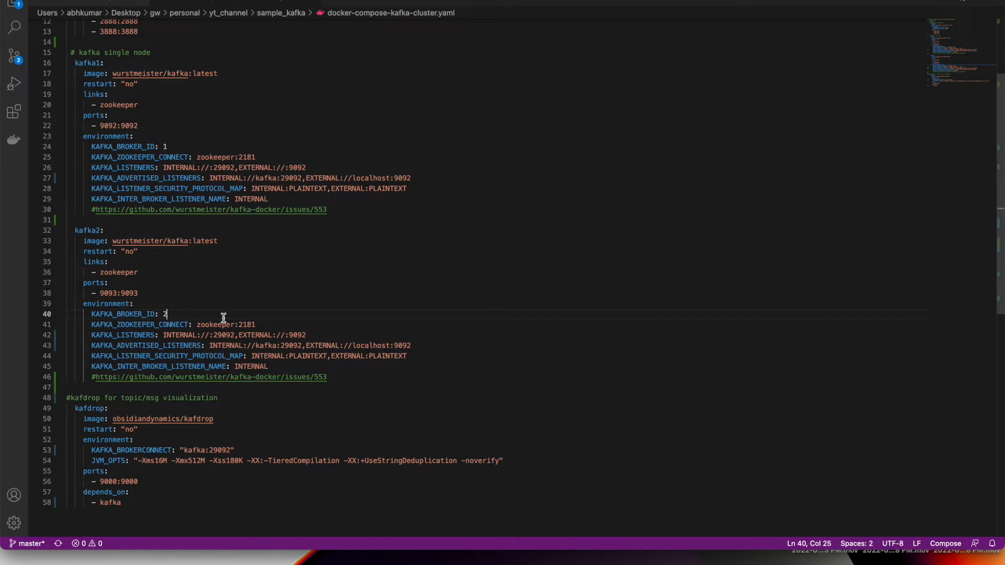
{"action": "mouse_move", "coordinate": [212, 325]}
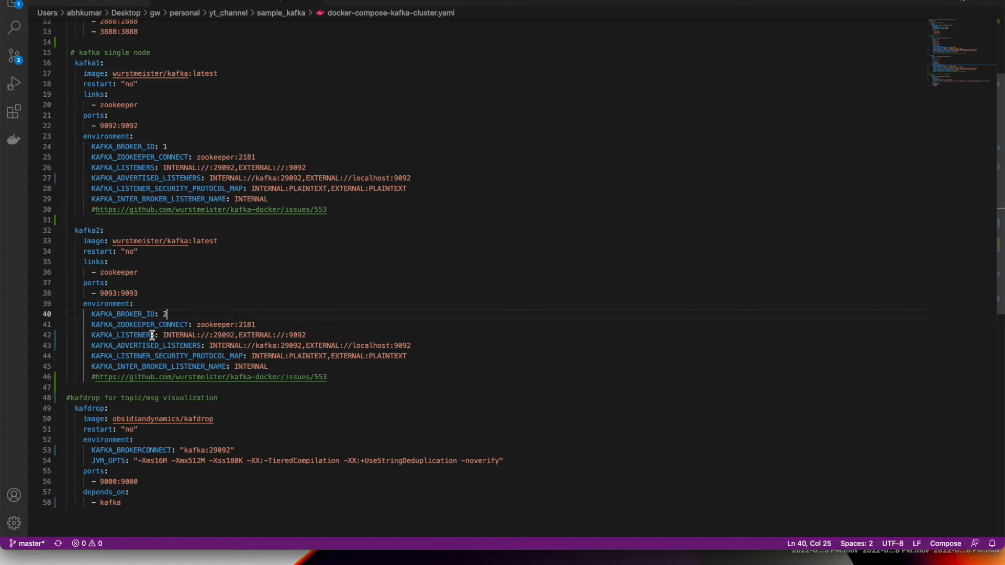
{"action": "mouse_move", "coordinate": [232, 335]}
{"action": "type", "text": "3"}
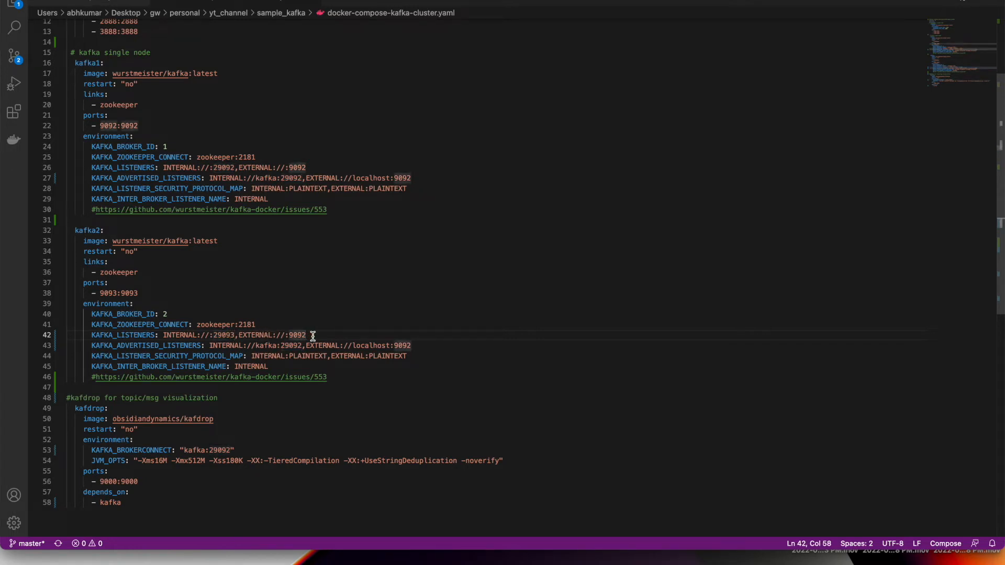
- Change kafka2's listener ports to 29093 internal and 9093 external
{"action": "key", "text": "Backspace"}
{"action": "type", "text": "3"}
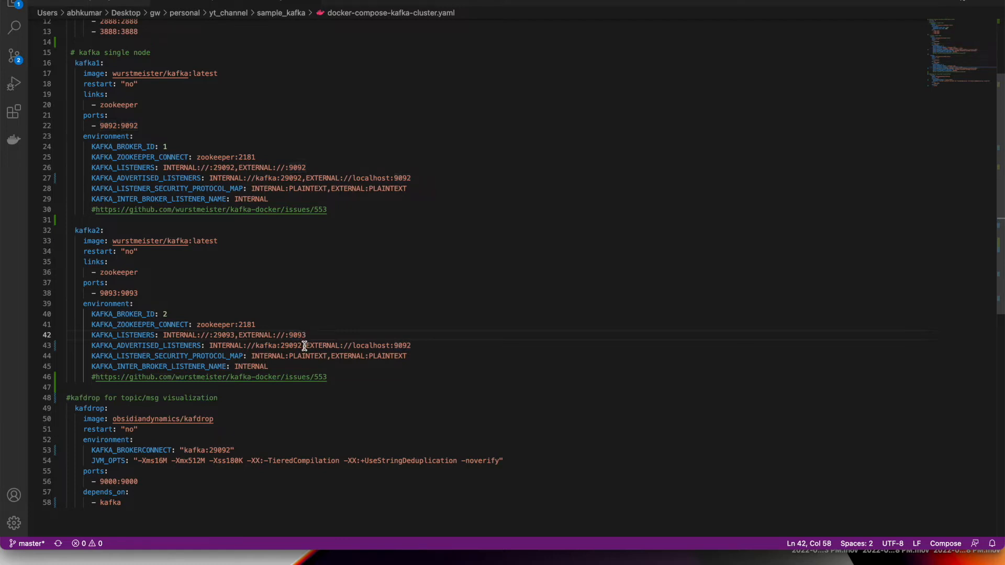
{"action": "left_click", "coordinate": [302, 345]}
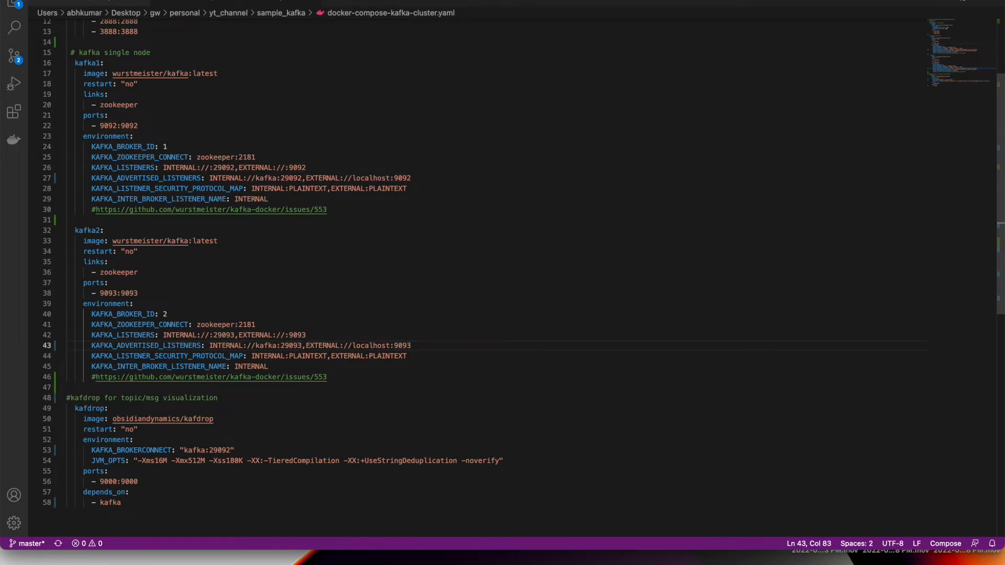
{"action": "scroll", "scroll_direction": "down", "scroll_amount": 3}
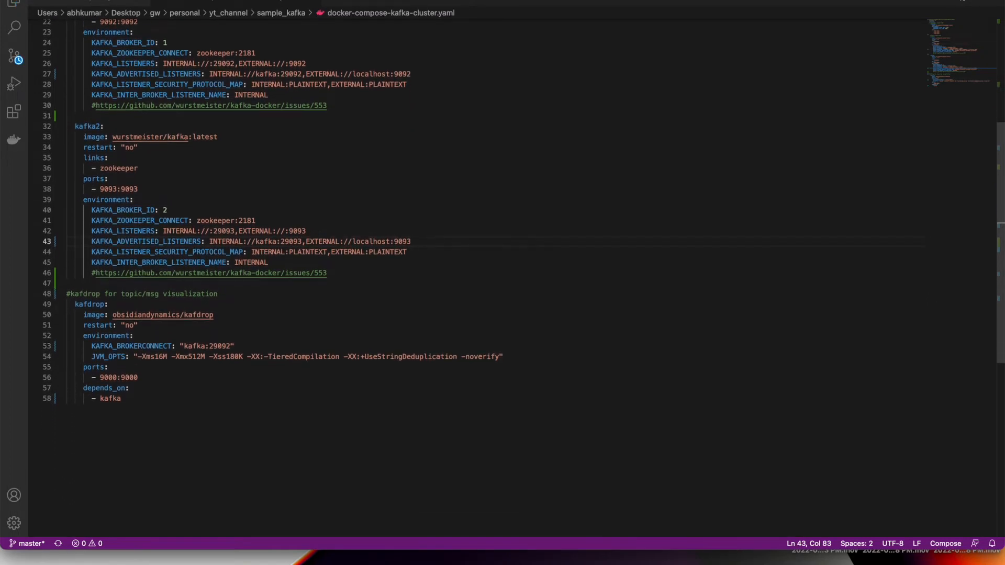
- Set kafdrop's KAFKA_BROKERCONNECT to kafka1:29092,kafka2:29093
{"action": "double_click", "coordinate": [132, 346]}
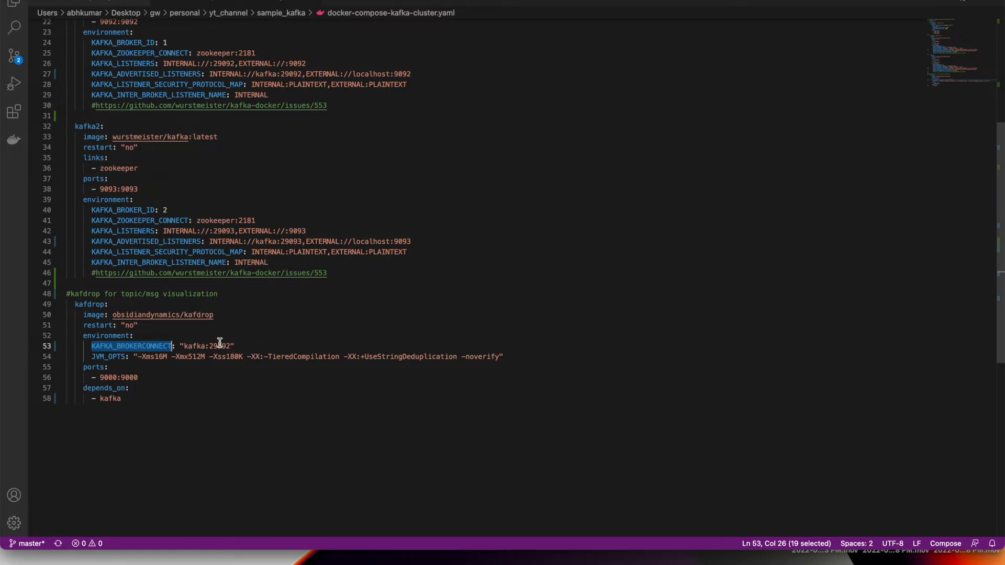
{"action": "left_click", "coordinate": [206, 345]}
{"action": "type", "text": "1"}
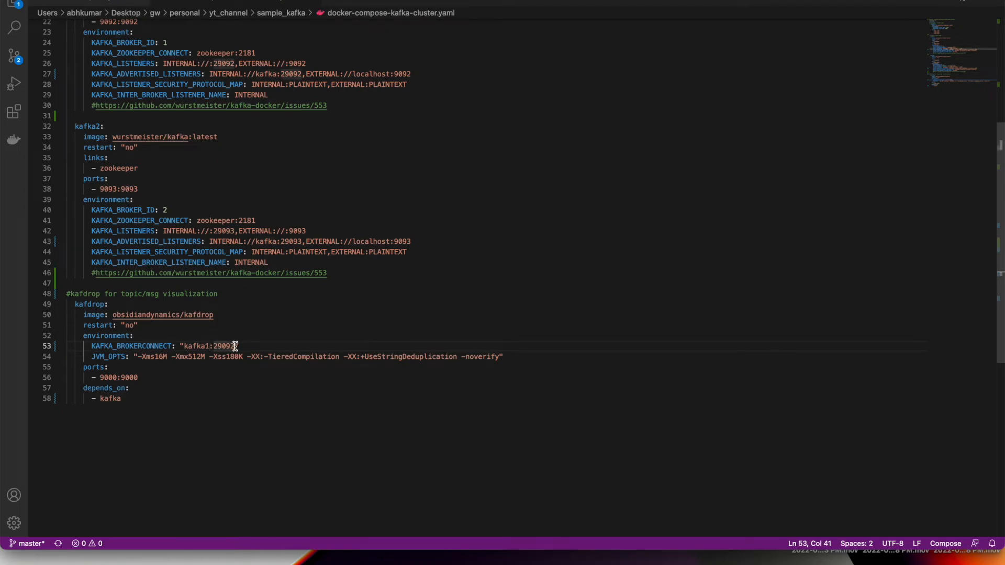
{"action": "type", "text": ","}
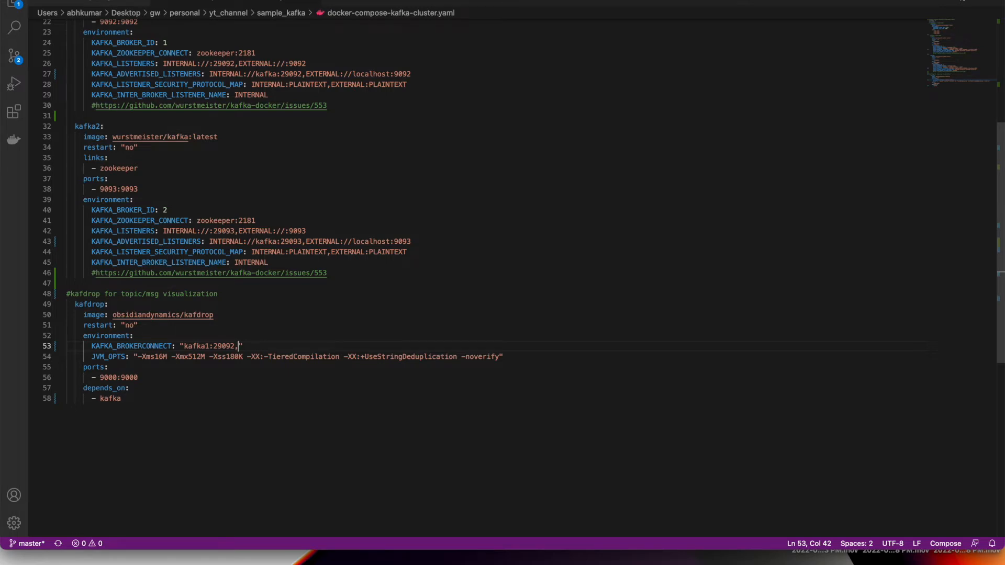
{"action": "type", "text": "kafka2:"}
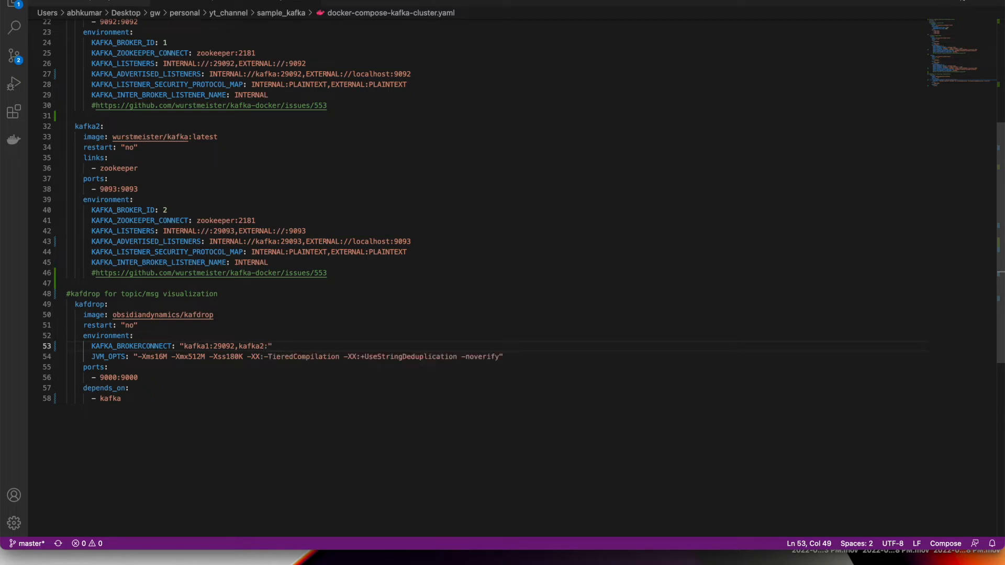
{"action": "type", "text": "29093"}
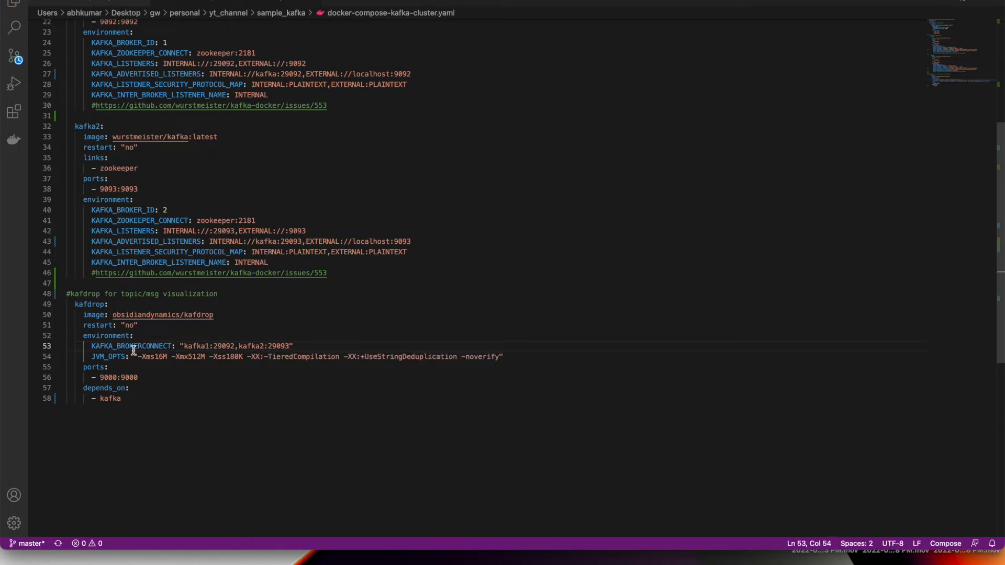
{"action": "double_click", "coordinate": [107, 356]}
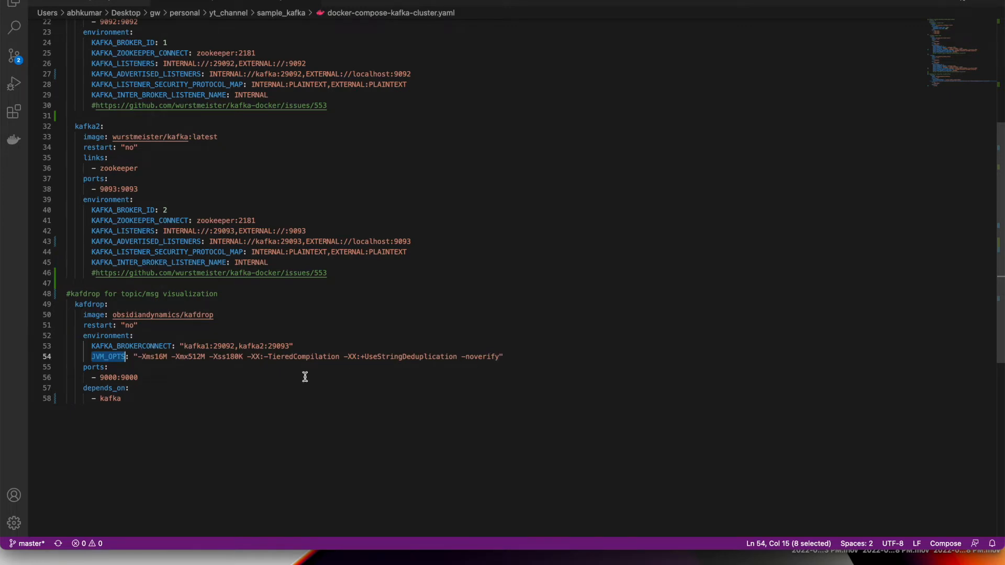
{"action": "mouse_move", "coordinate": [92, 304]}
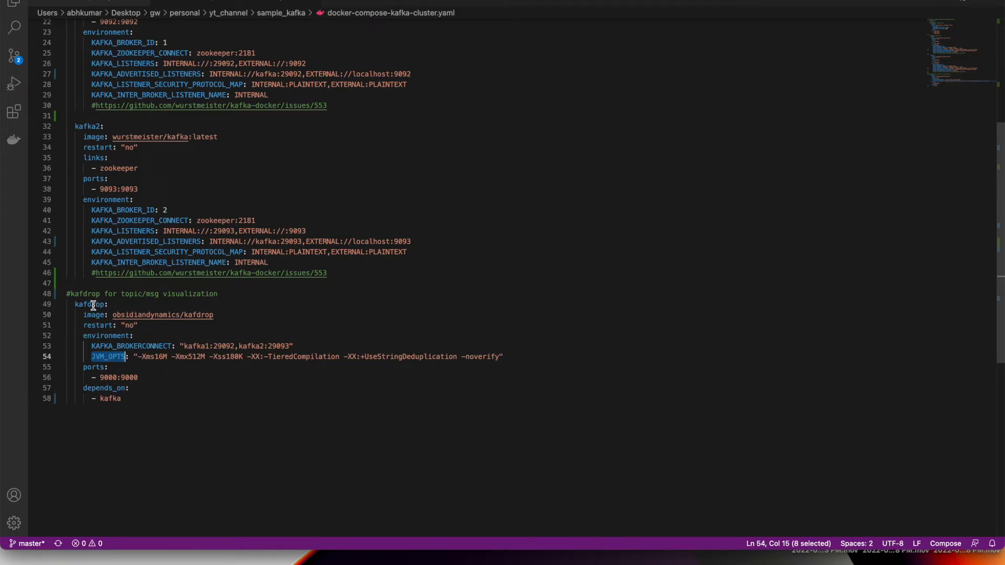
{"action": "mouse_move", "coordinate": [111, 189]}
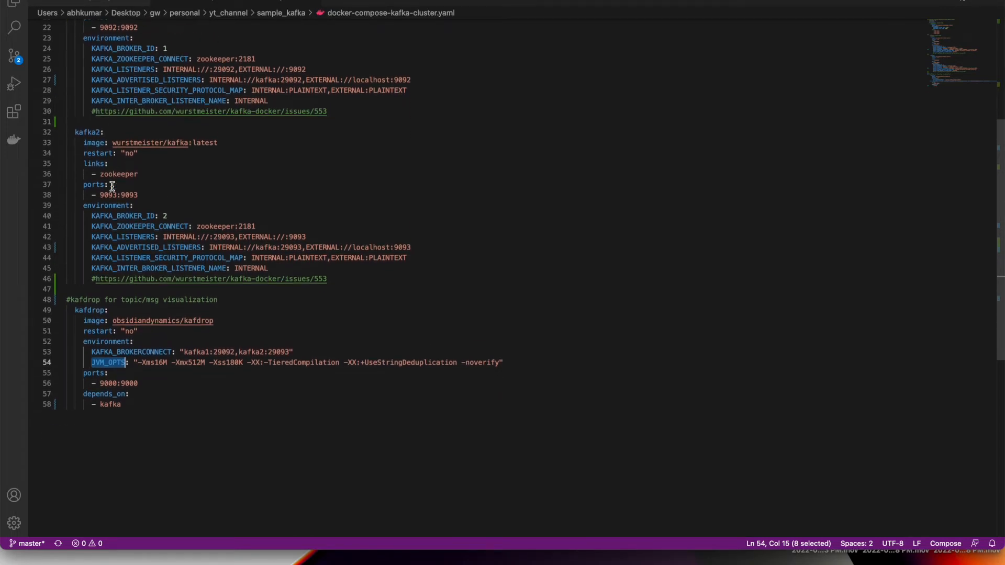
- List kafka1 and kafka2 under kafdrop depends_on and advertise kafka2's internal host as kafka2
{"action": "scroll", "scroll_direction": "down", "scroll_amount": 3}
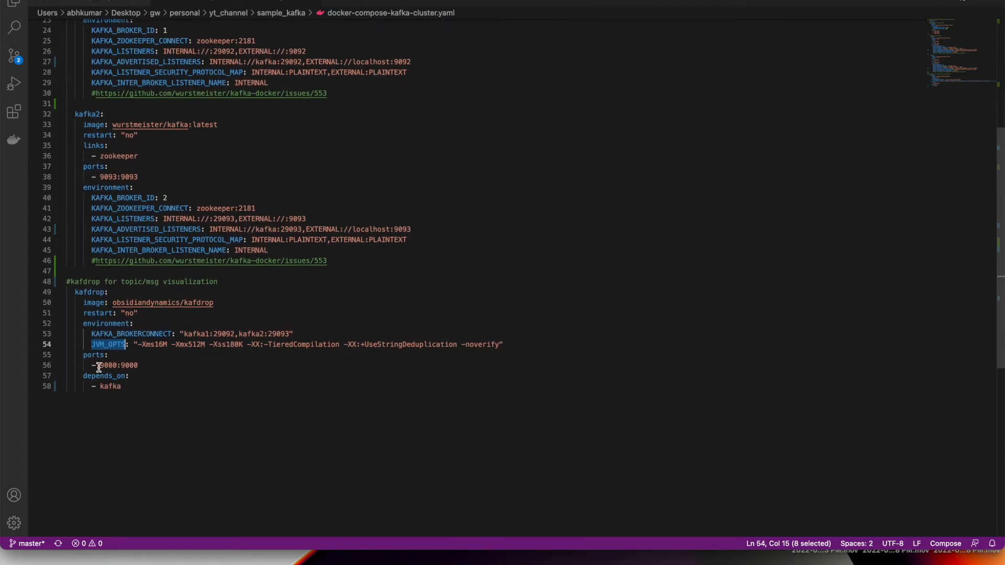
{"action": "mouse_move", "coordinate": [159, 371]}
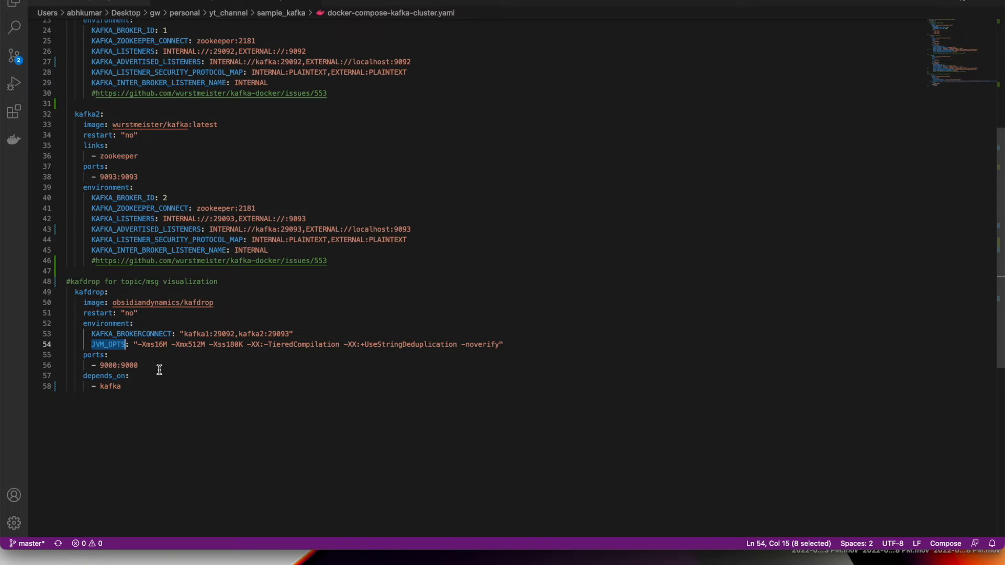
{"action": "left_click", "coordinate": [120, 386]}
{"action": "type", "text": "1"}
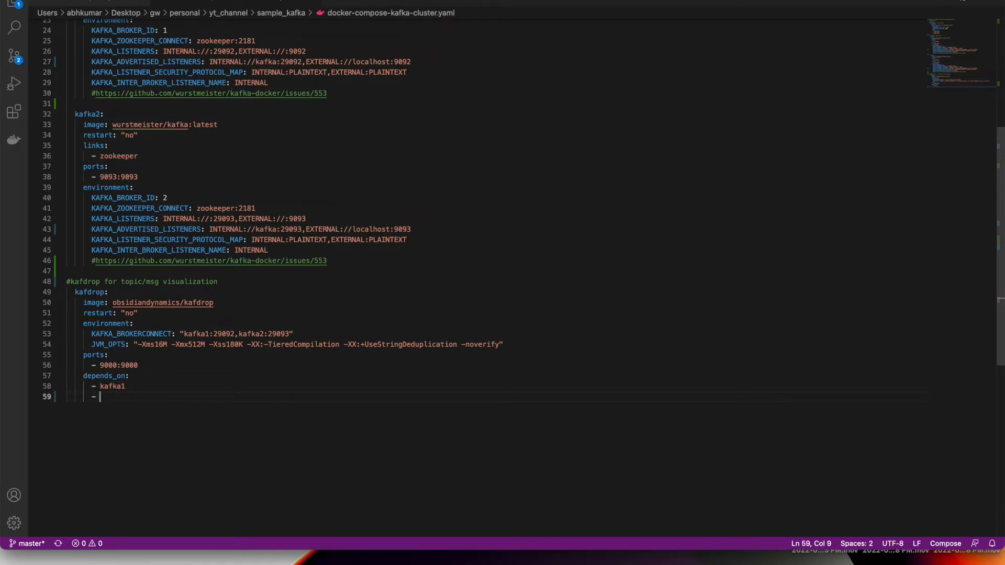
{"action": "type", "text": "kafka2"}
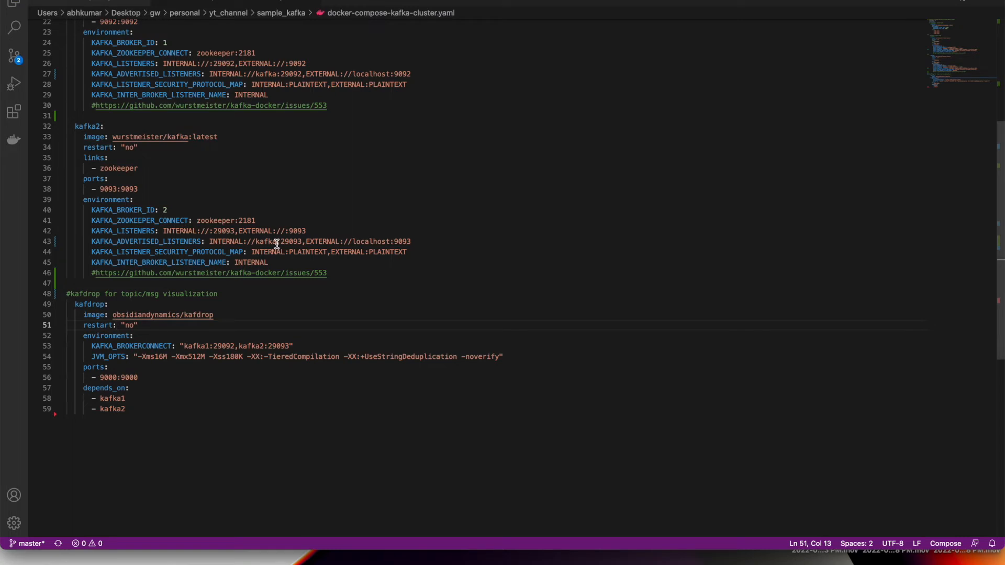
{"action": "left_click", "coordinate": [372, 272]}
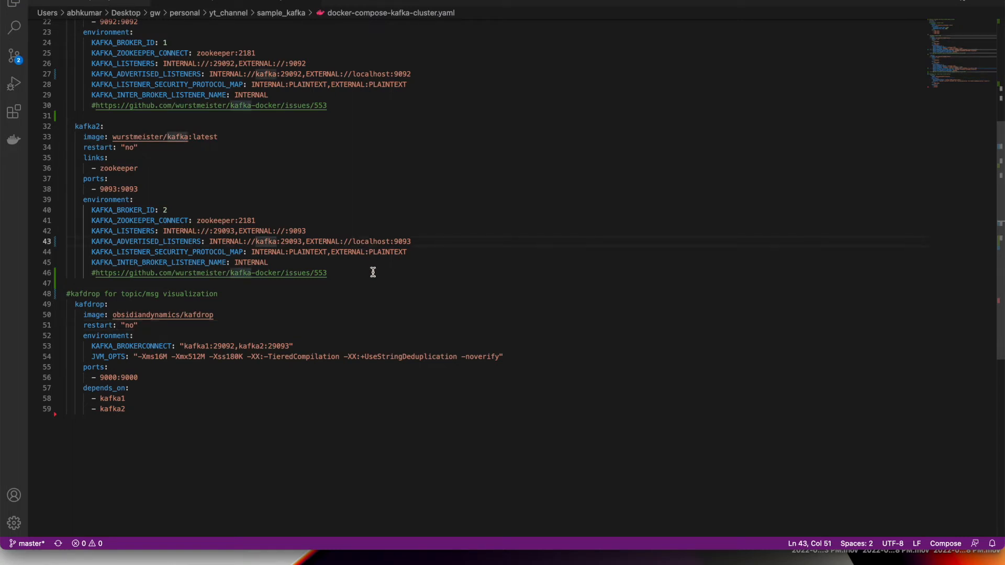
{"action": "mouse_move", "coordinate": [373, 287]}
{"action": "type", "text": "2"}
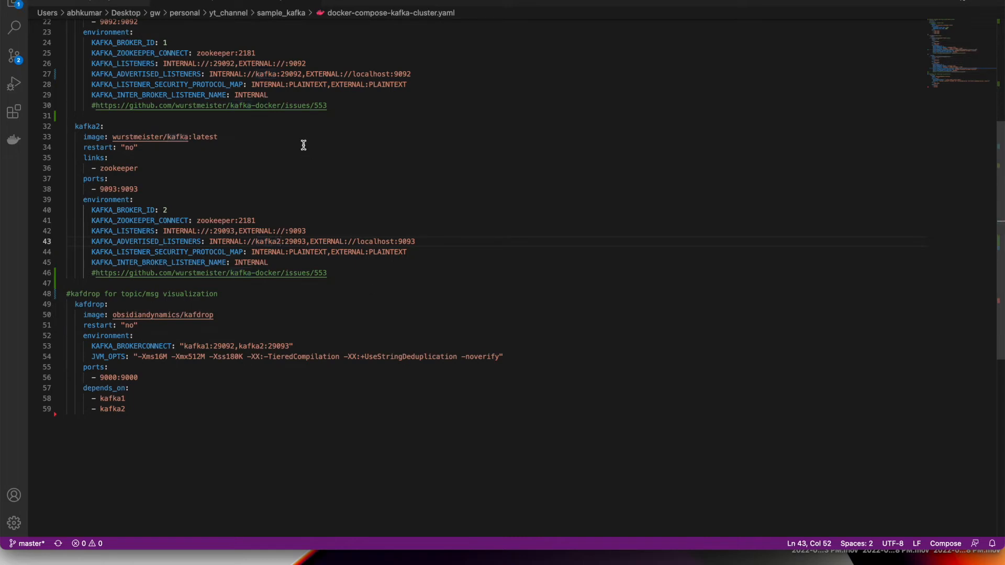
- Advertise kafka1's internal host as kafka1, then run docker-compose -f docker-compose-kafka-cluster.yaml up -d
{"action": "left_click", "coordinate": [292, 84]}
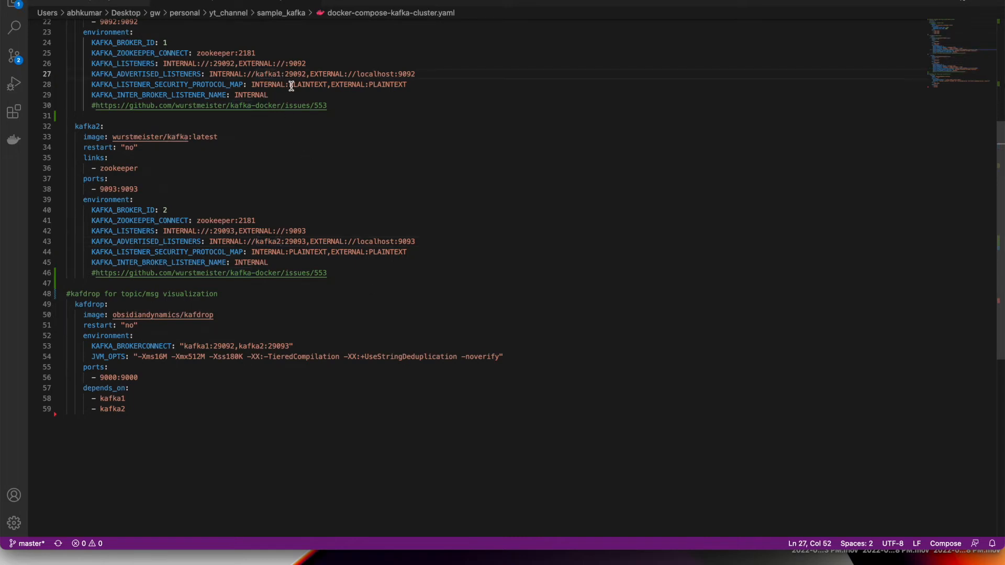
{"action": "mouse_move", "coordinate": [258, 258]}
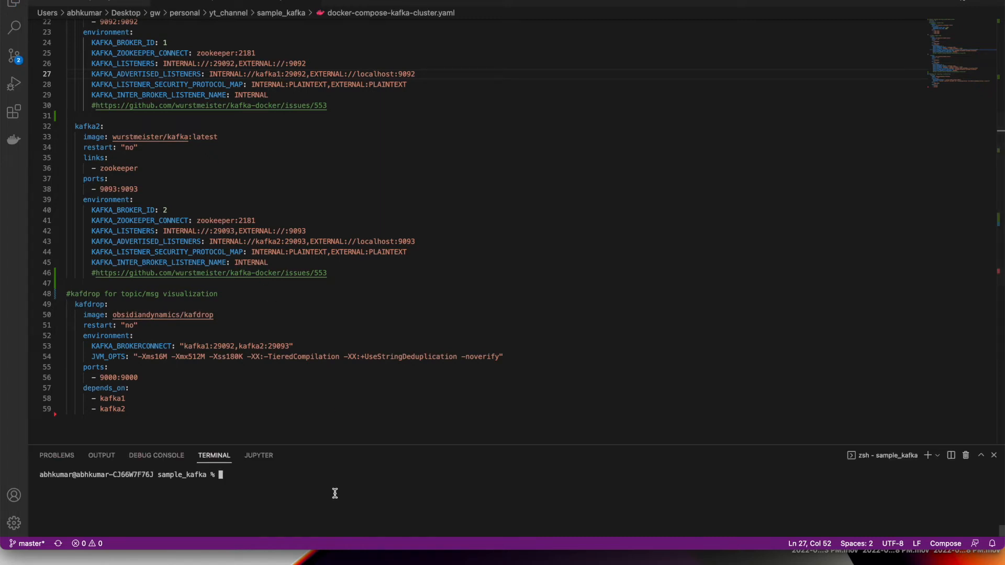
{"action": "type", "text": "docker"}
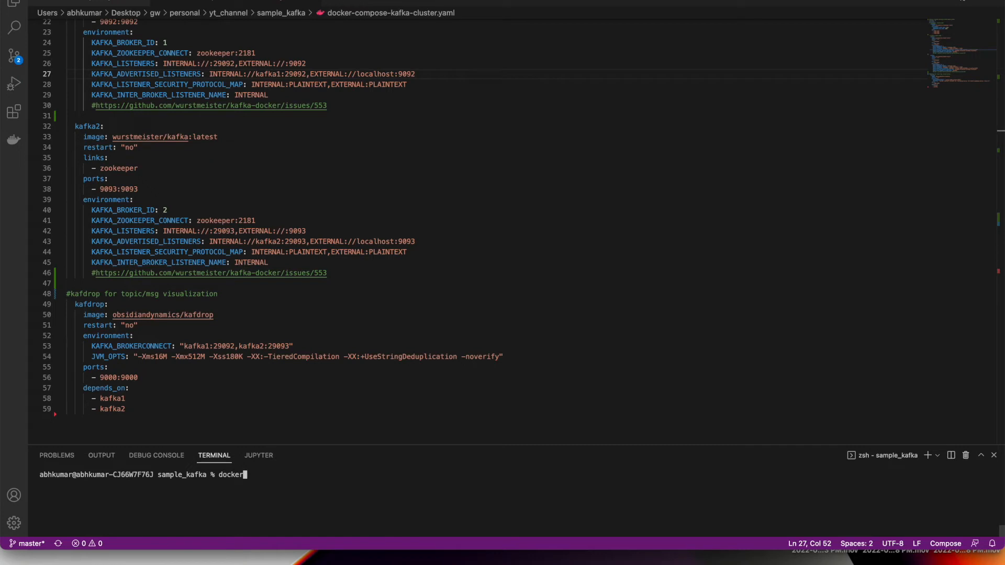
{"action": "type", "text": "-compose"}
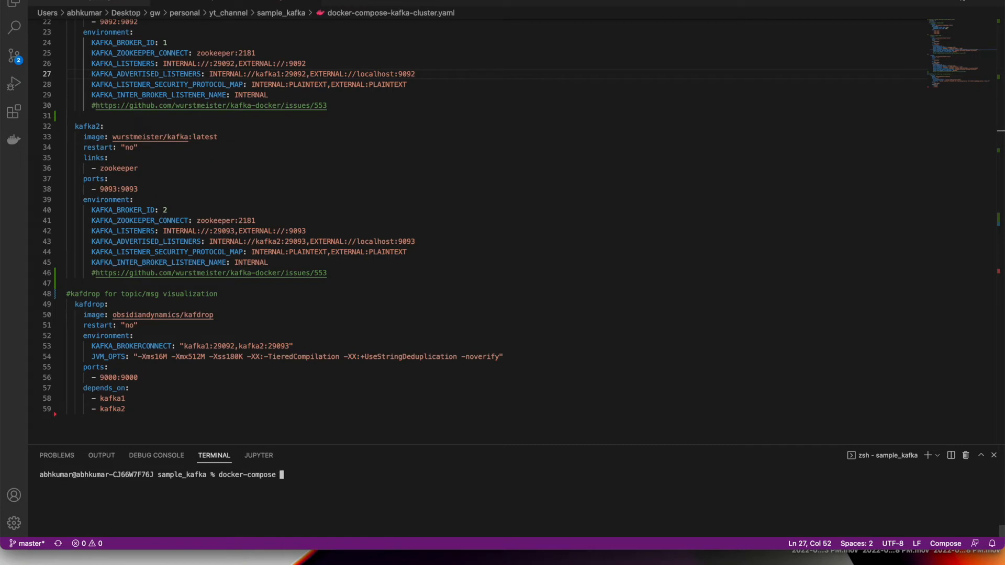
{"action": "type", "text": "-f"}
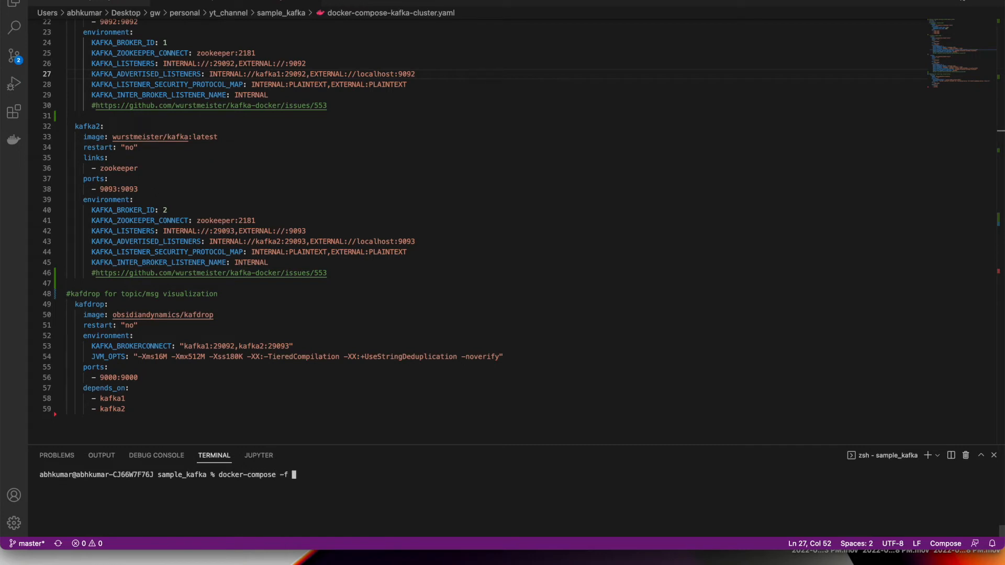
{"action": "type", "text": "docker-compose-"}
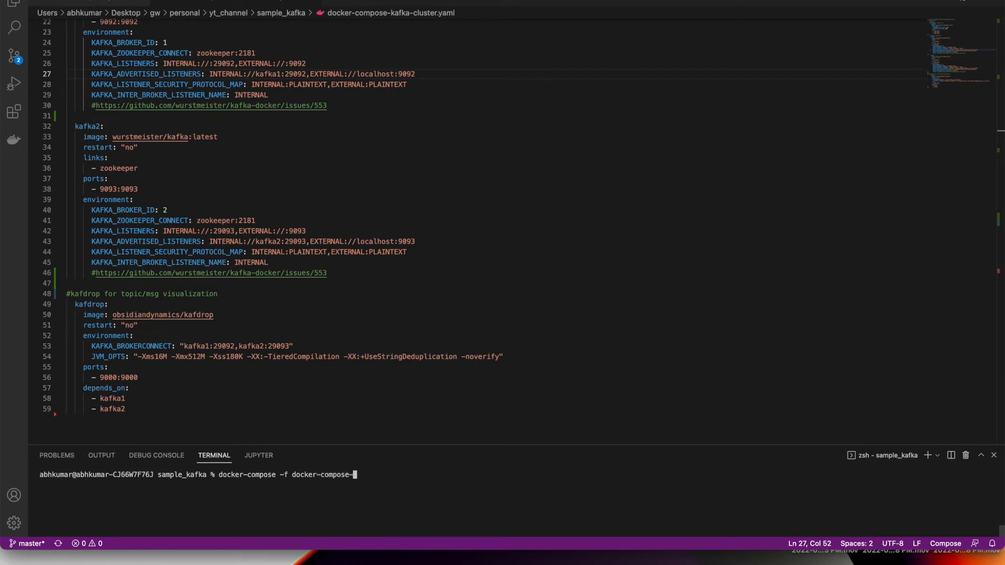
{"action": "type", "text": "kafka-clu"}
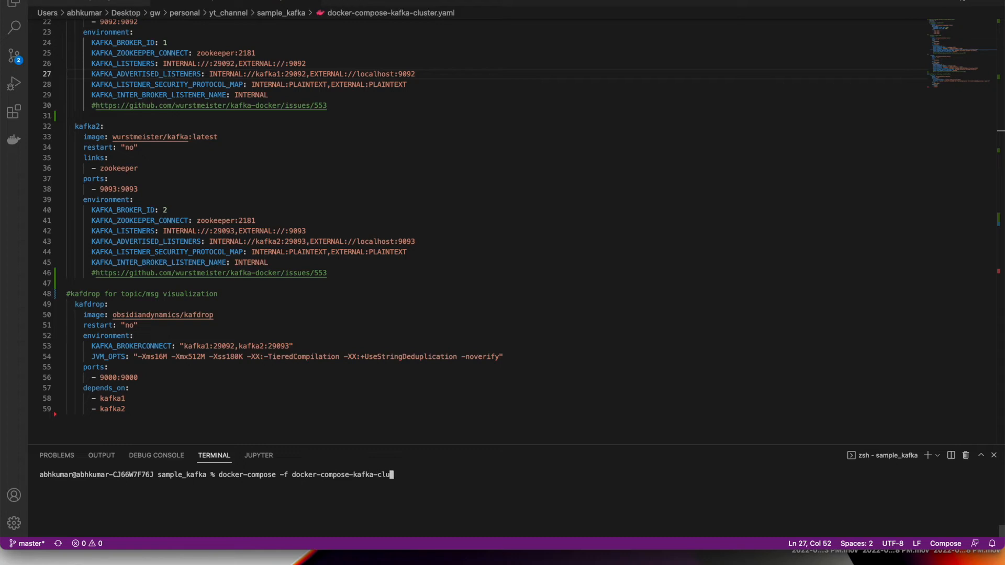
{"action": "type", "text": "ster.yaml"}
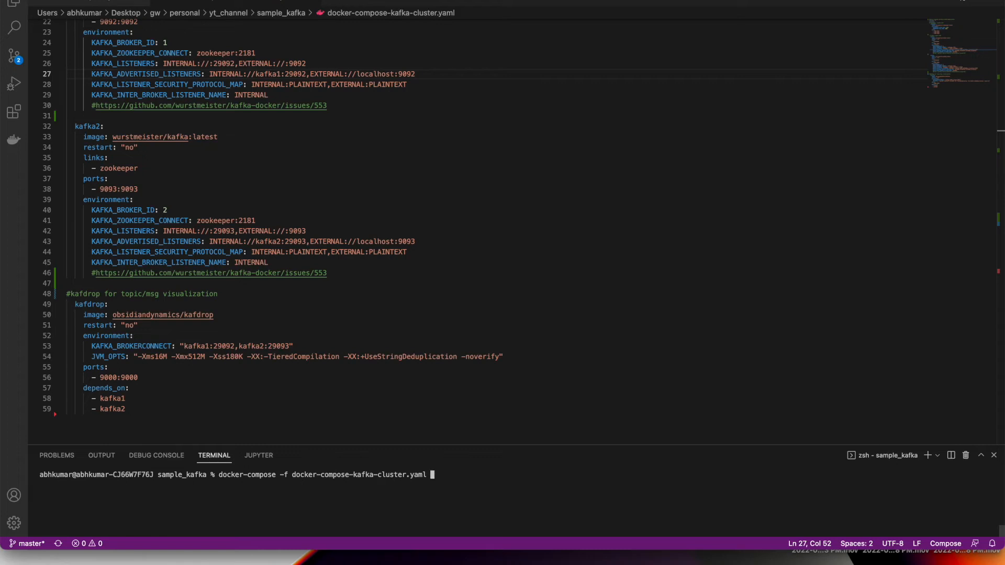
{"action": "type", "text": "up -d"}
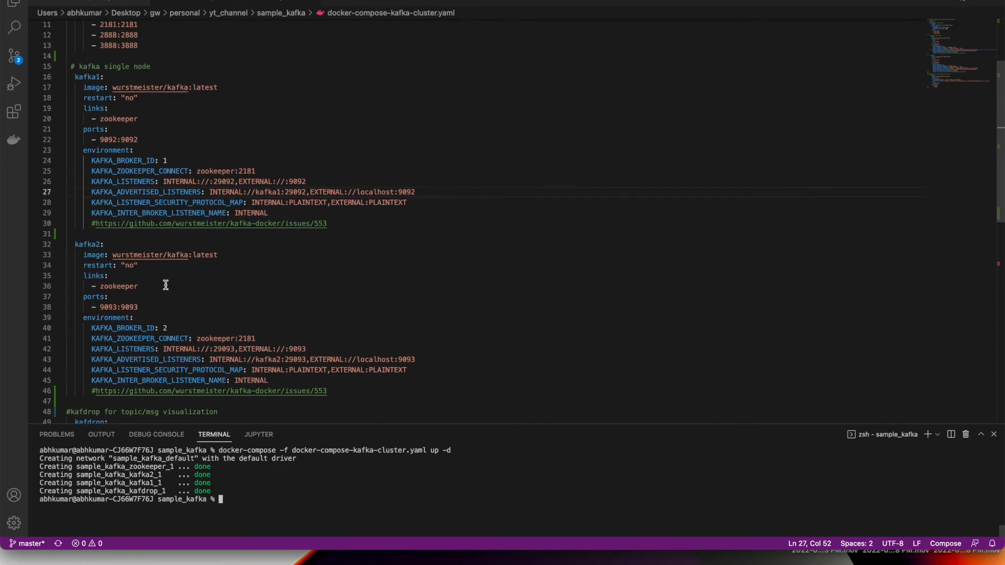
{"action": "key", "text": "Cmd+Tab"}
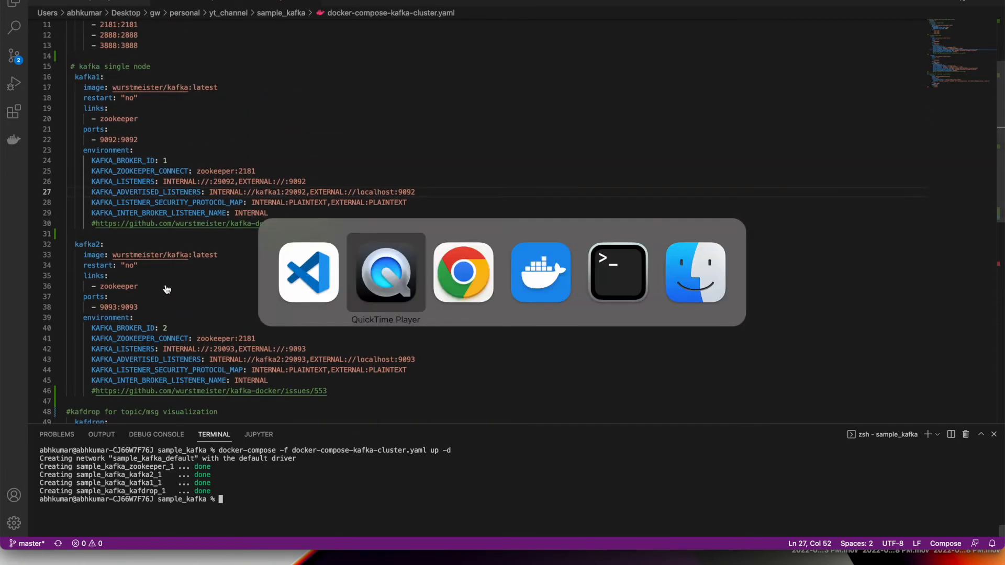
{"action": "left_click", "coordinate": [540, 272]}
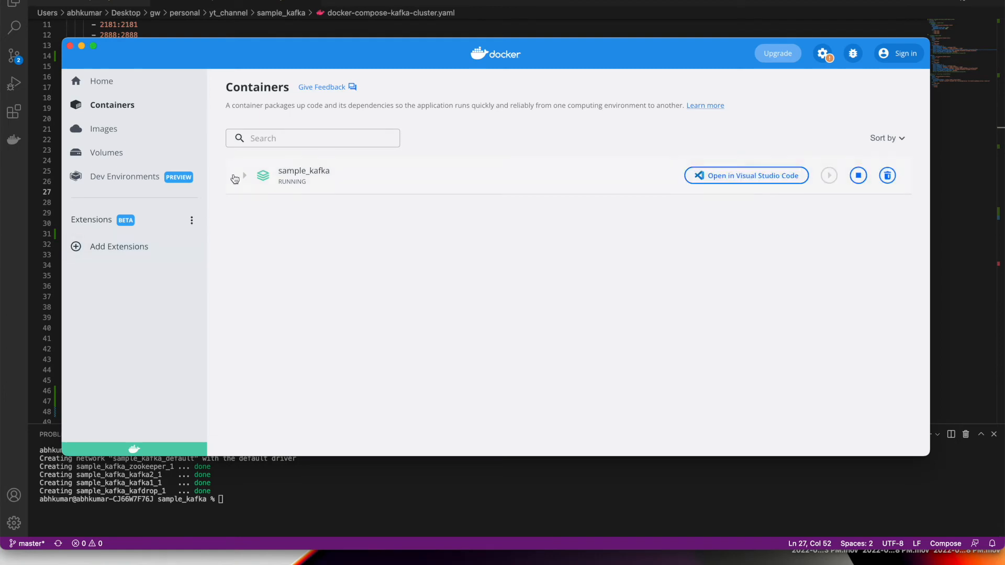
{"action": "left_click", "coordinate": [243, 176]}
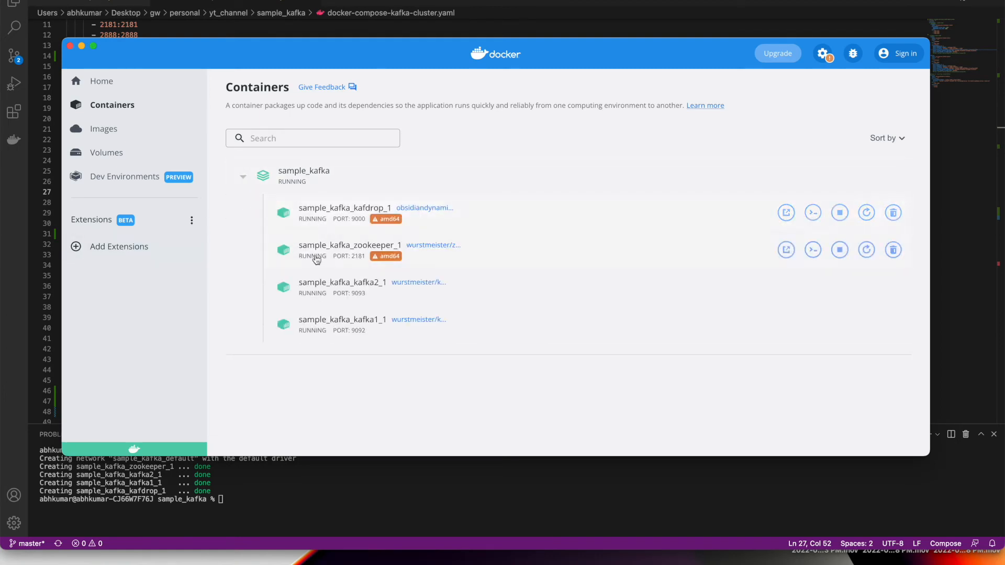
{"action": "mouse_move", "coordinate": [373, 216]}
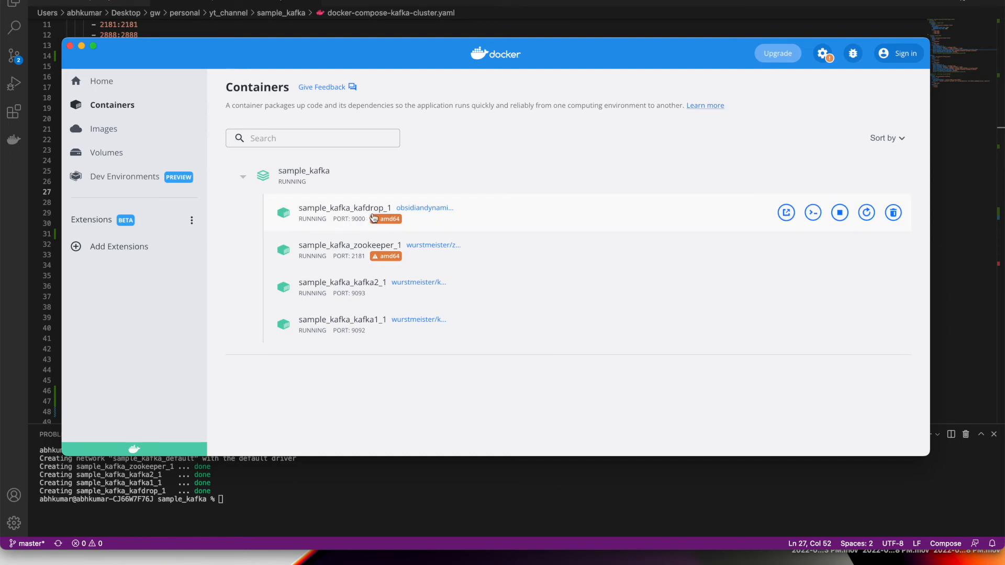
{"action": "mouse_move", "coordinate": [363, 225]}
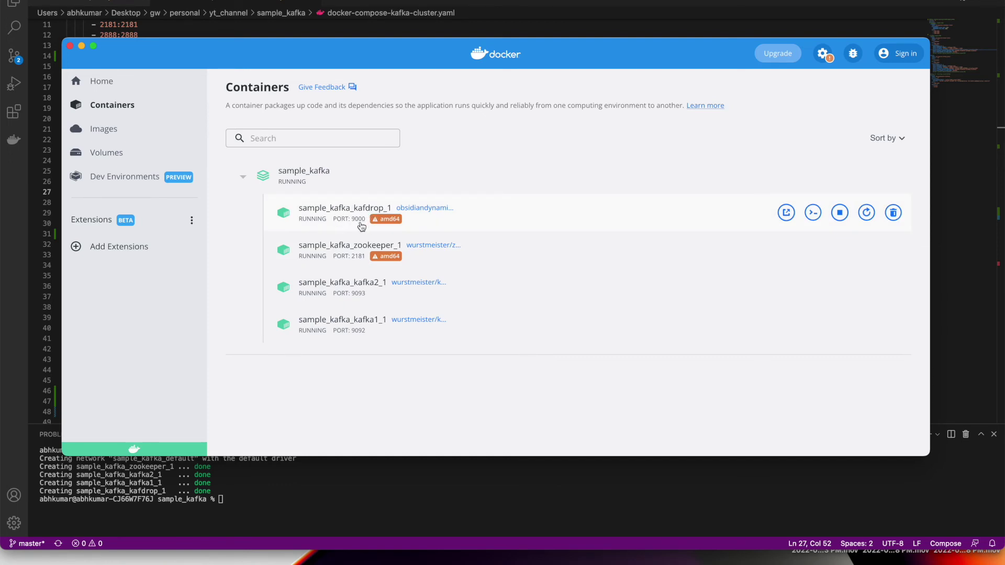
{"action": "mouse_move", "coordinate": [357, 265]}
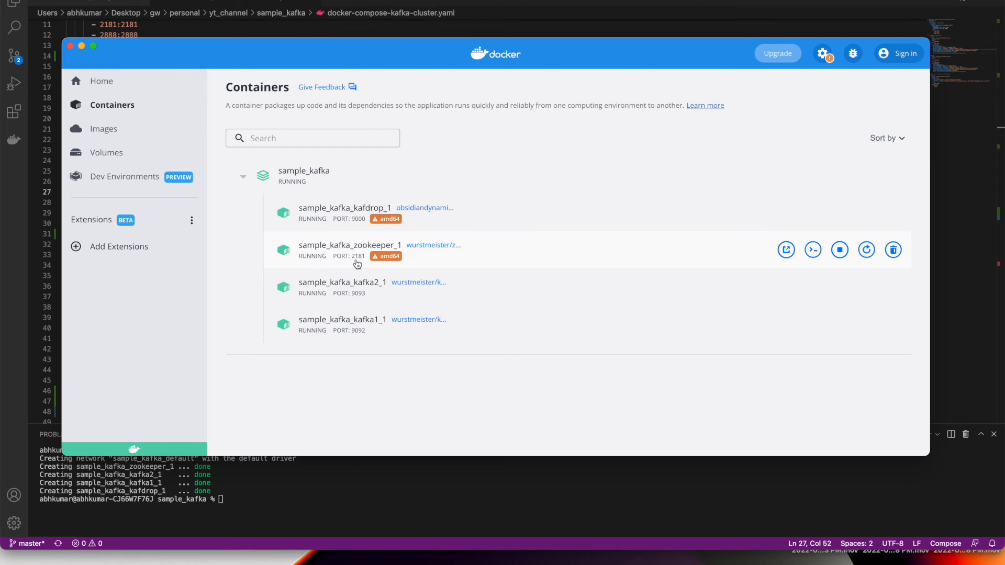
{"action": "mouse_move", "coordinate": [324, 309]}
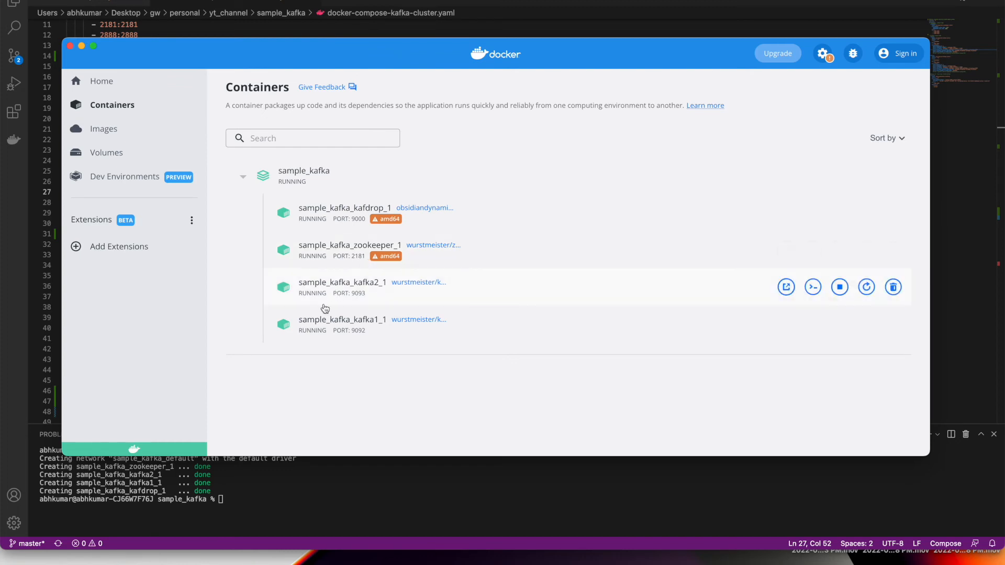
{"action": "mouse_move", "coordinate": [358, 298]}
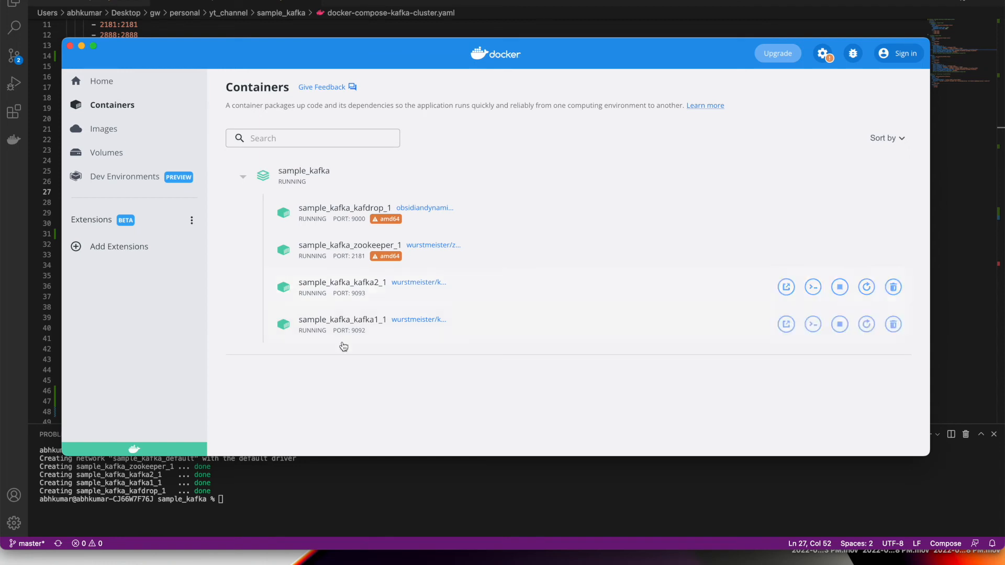
{"action": "mouse_move", "coordinate": [364, 338]}
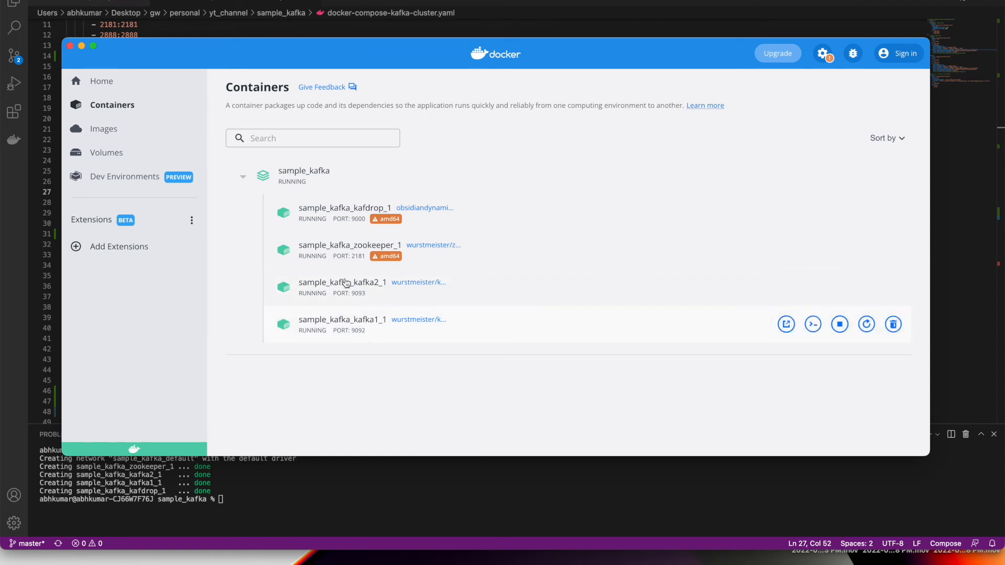
{"action": "left_click", "coordinate": [333, 207]}
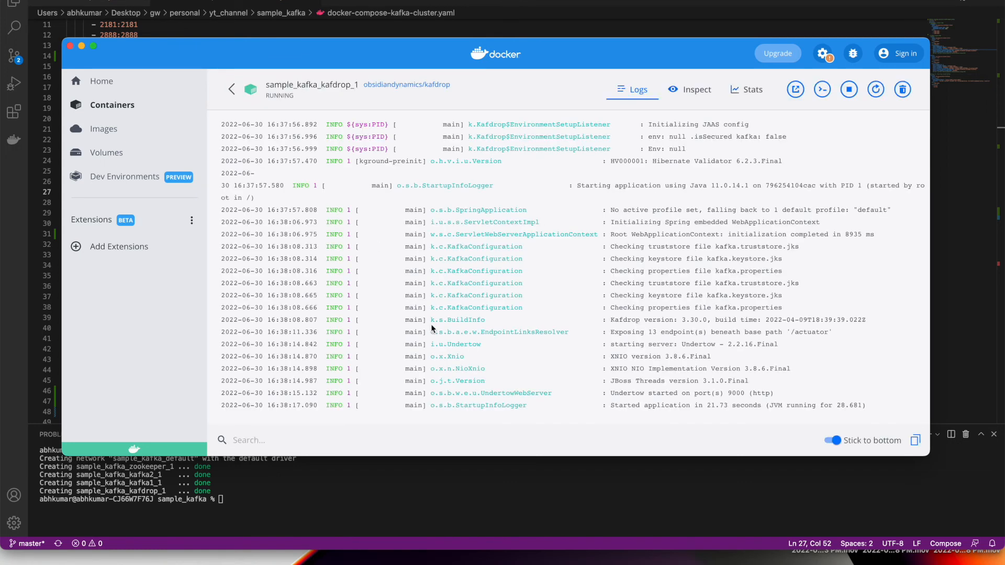
{"action": "mouse_move", "coordinate": [186, 113]}
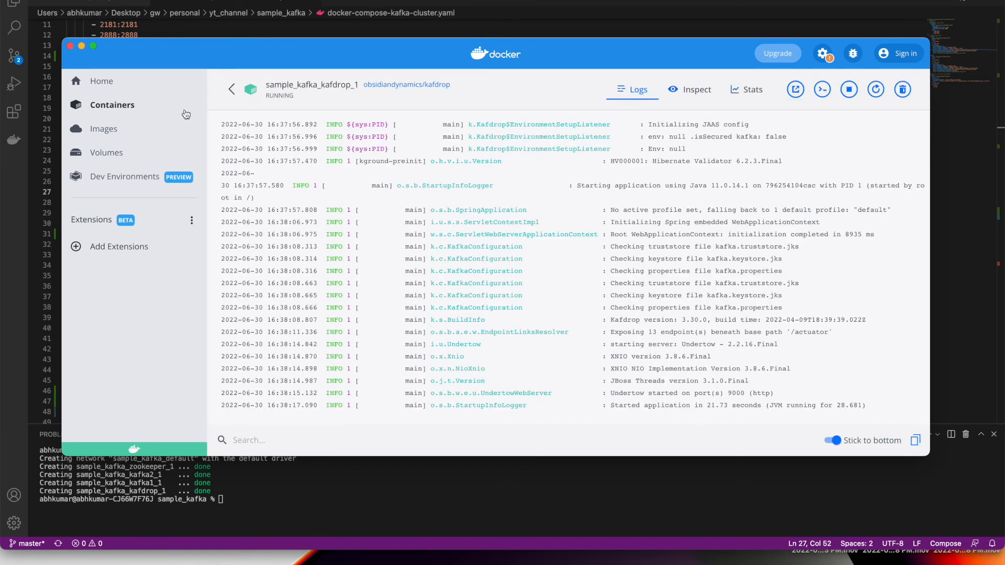
{"action": "left_click", "coordinate": [112, 105]}
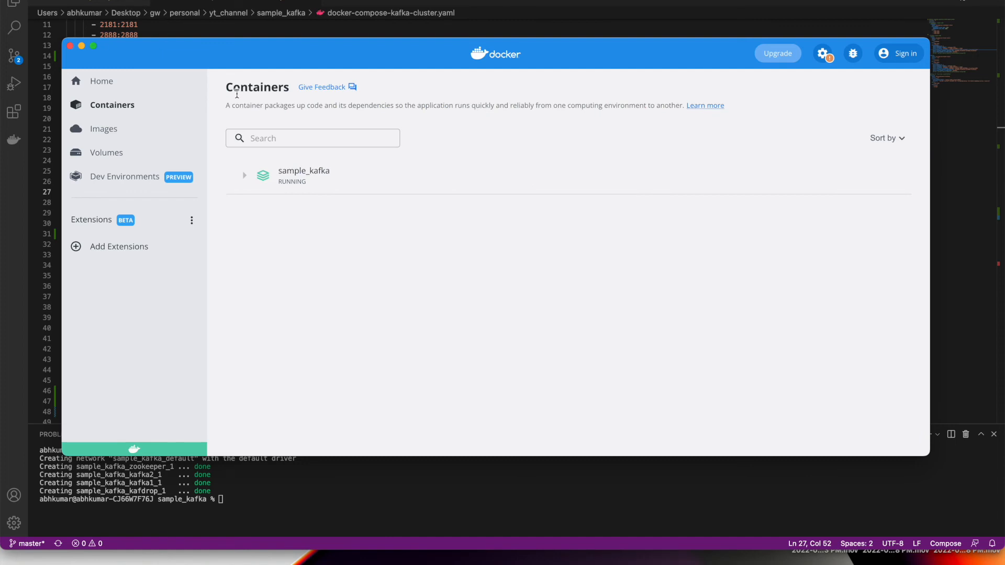
{"action": "left_click", "coordinate": [245, 176]}
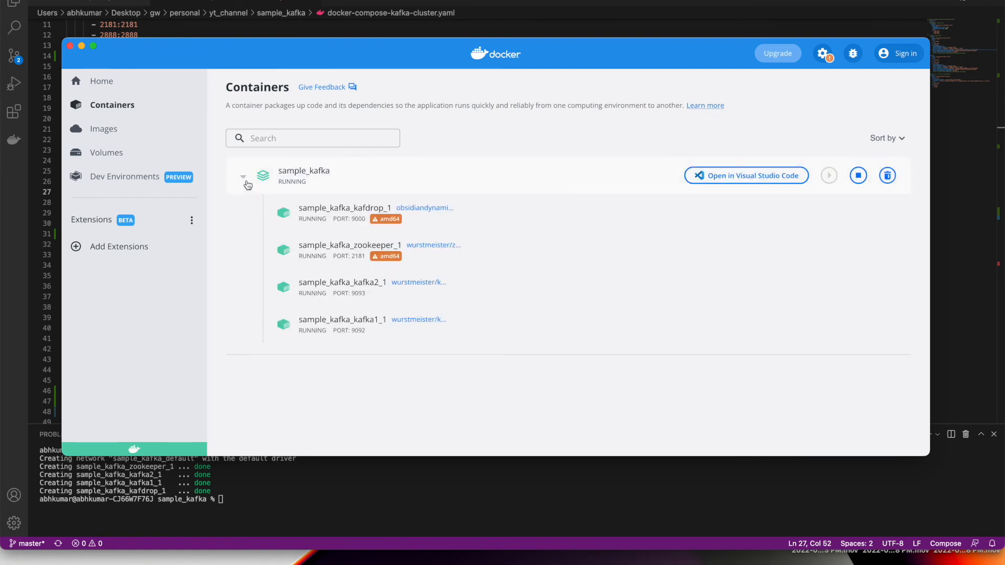
{"action": "key", "text": "Cmd+Tab"}
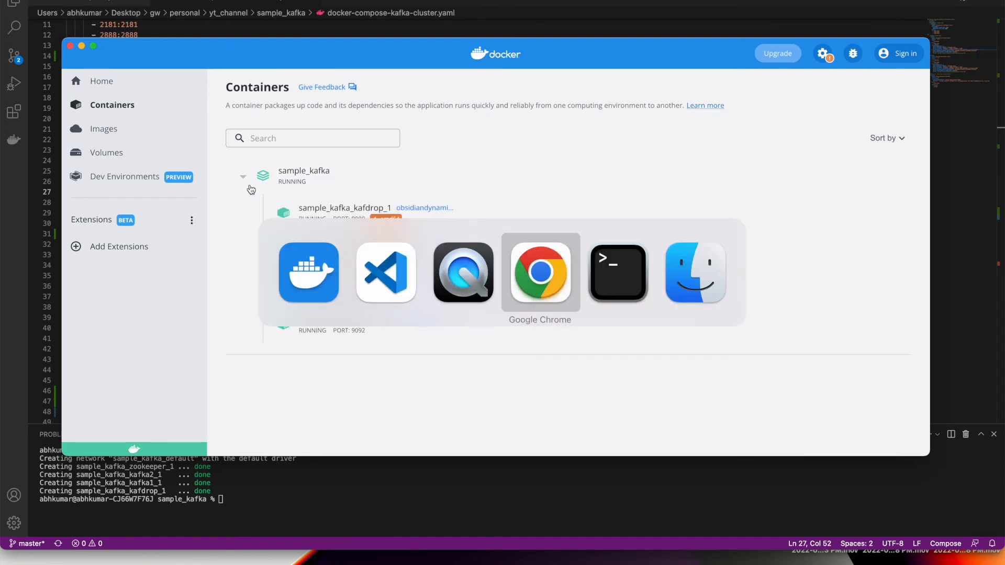
- Load localhost:9000 in Chrome to reach the Kafdrop cluster overview
{"action": "left_click", "coordinate": [540, 272]}
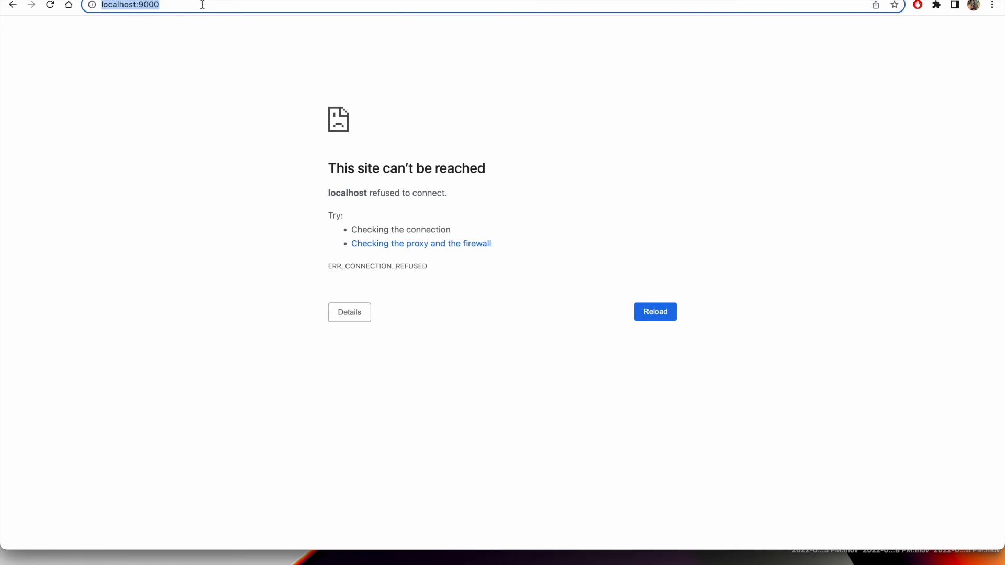
{"action": "mouse_move", "coordinate": [253, 21]}
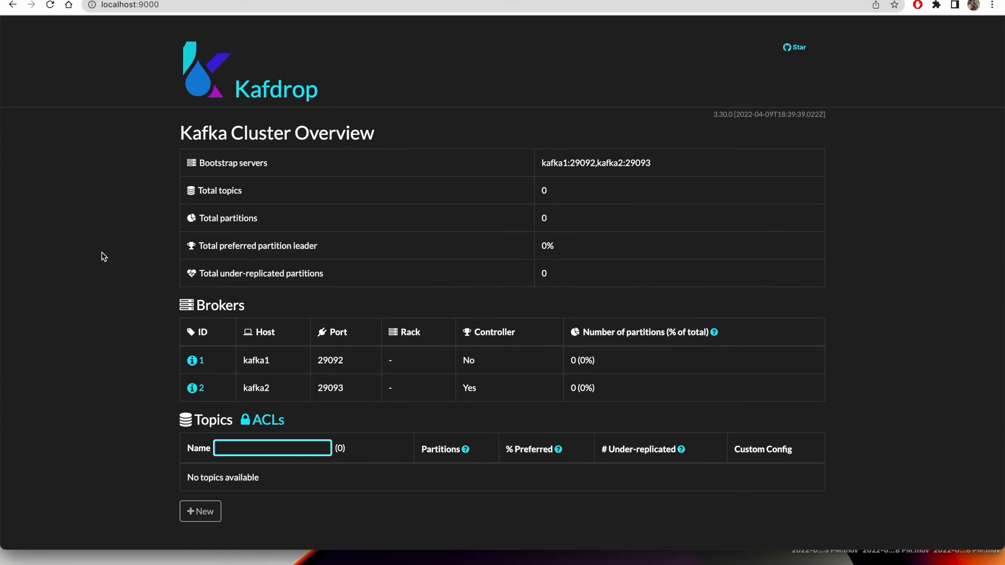
{"action": "mouse_move", "coordinate": [205, 364]}
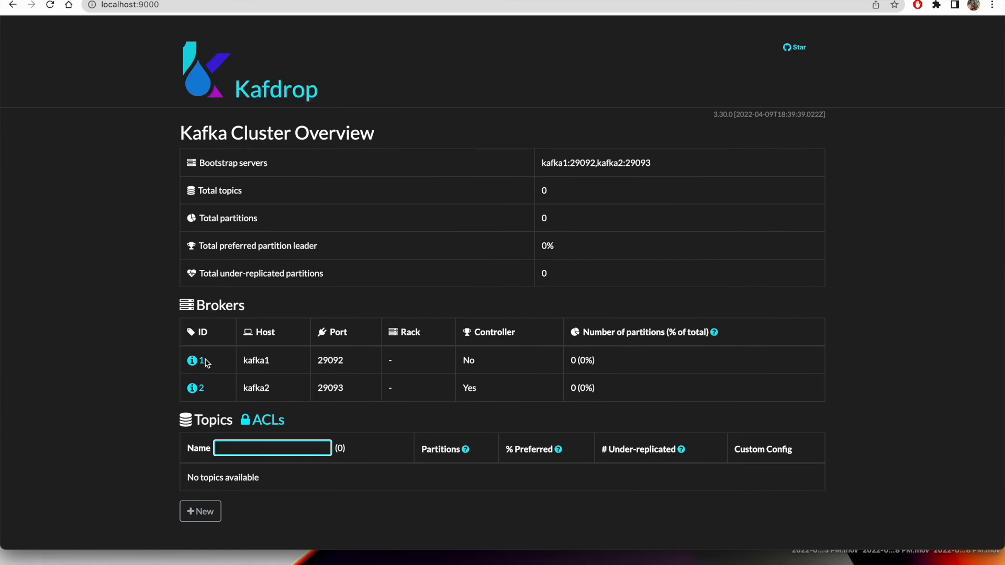
{"action": "mouse_move", "coordinate": [205, 304]}
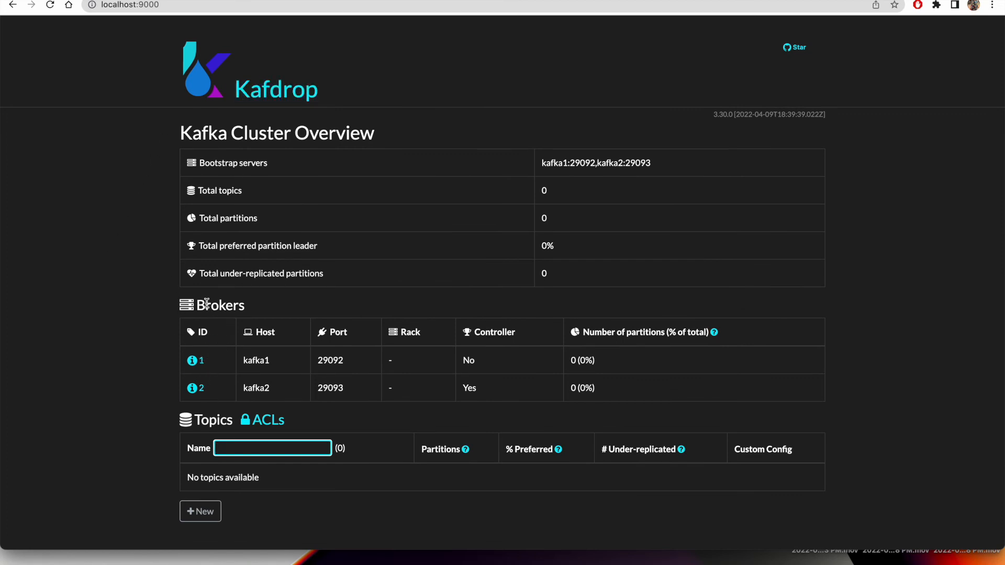
{"action": "mouse_move", "coordinate": [321, 361]}
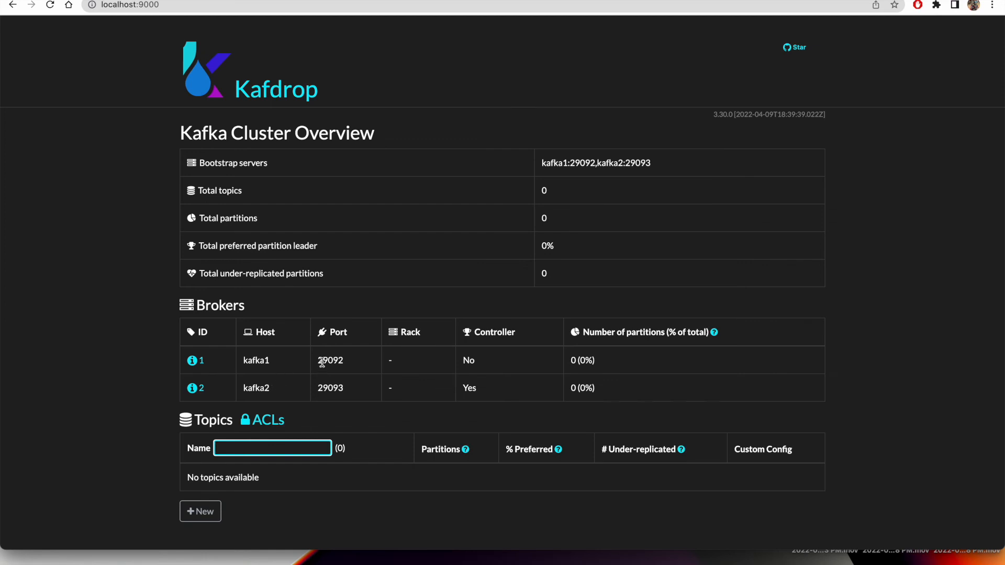
{"action": "mouse_move", "coordinate": [317, 392]}
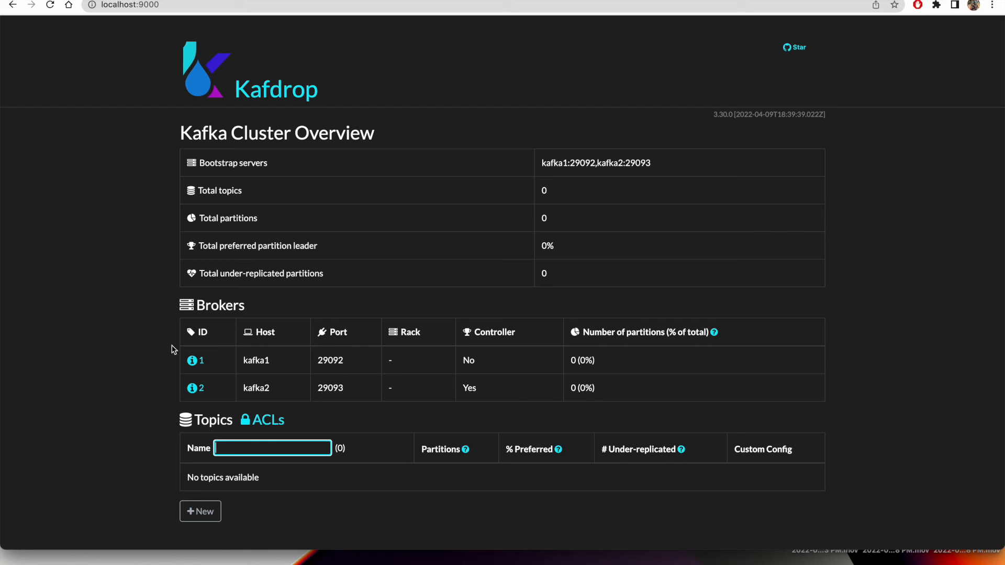
{"action": "mouse_move", "coordinate": [213, 386]}
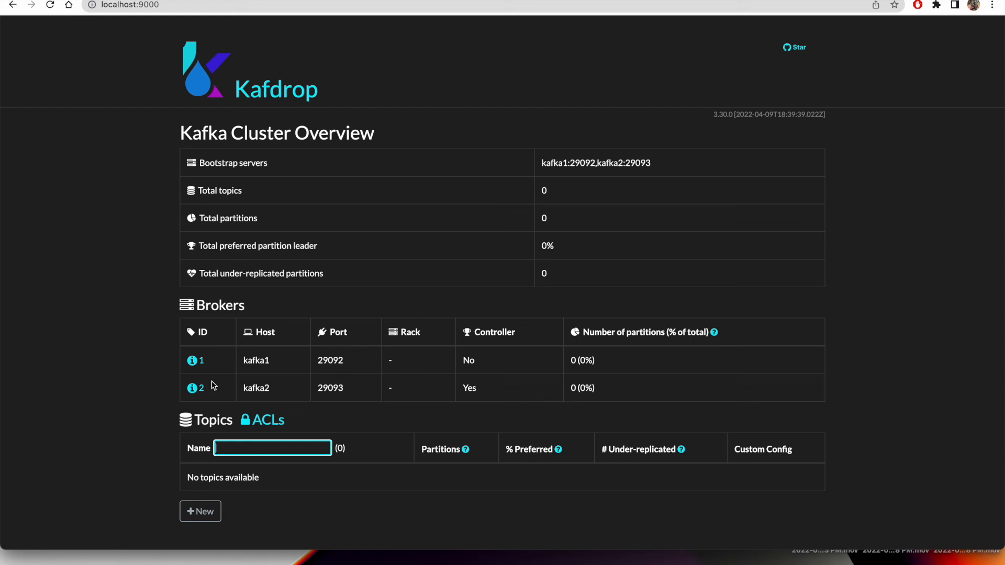
{"action": "mouse_move", "coordinate": [216, 392]}
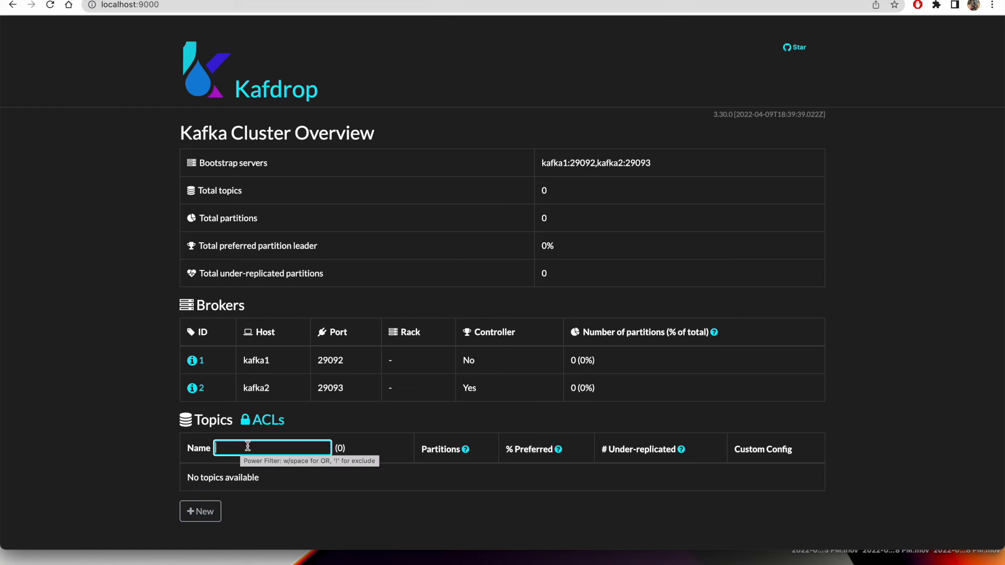
{"action": "mouse_move", "coordinate": [222, 335]}
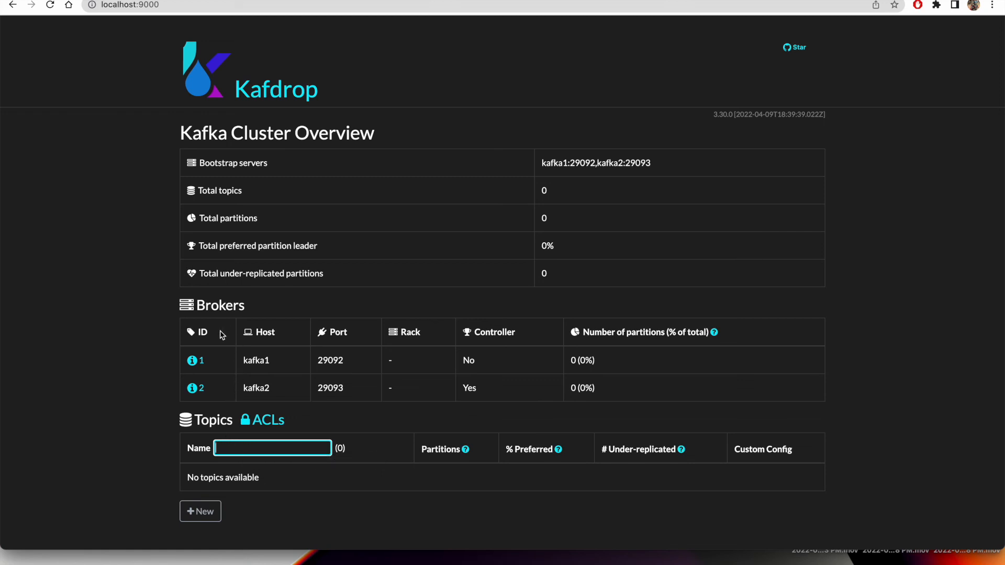
{"action": "mouse_move", "coordinate": [250, 251]}
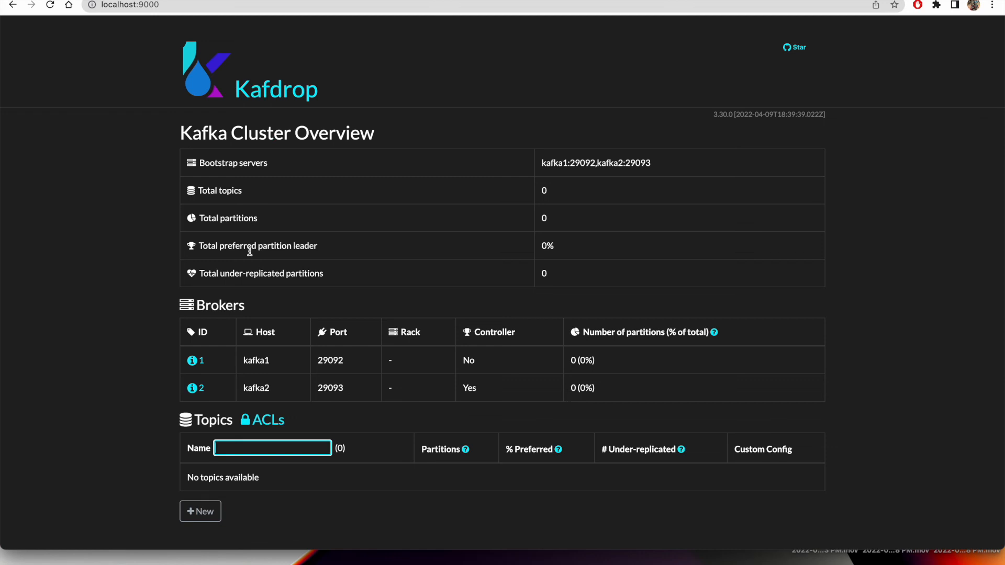
{"action": "mouse_move", "coordinate": [201, 465]}
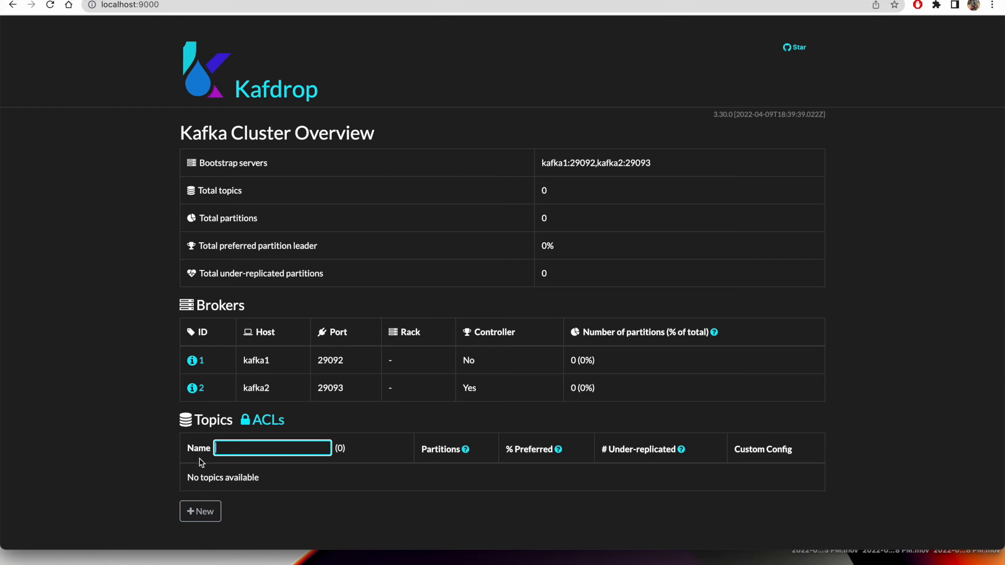
{"action": "mouse_move", "coordinate": [162, 465]}
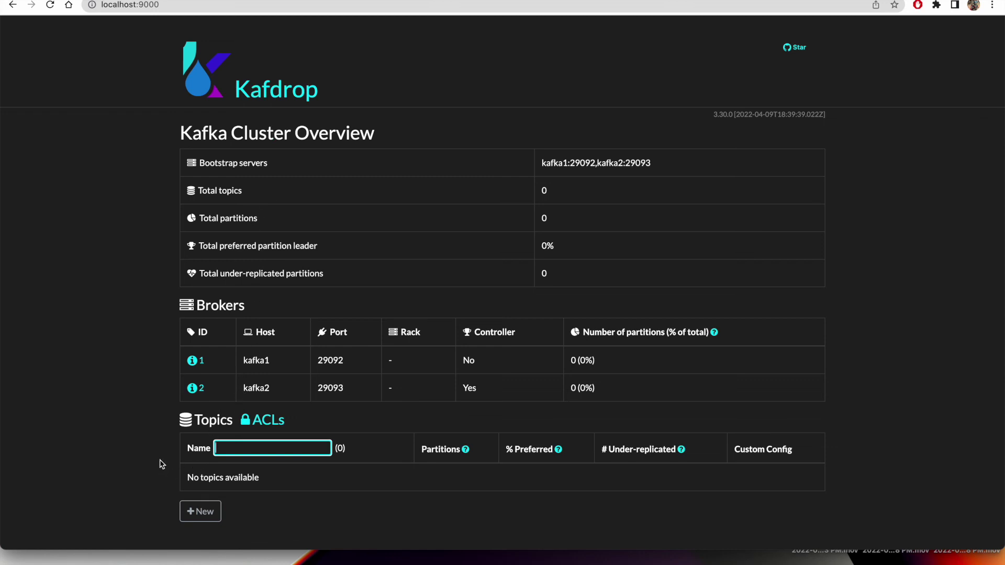